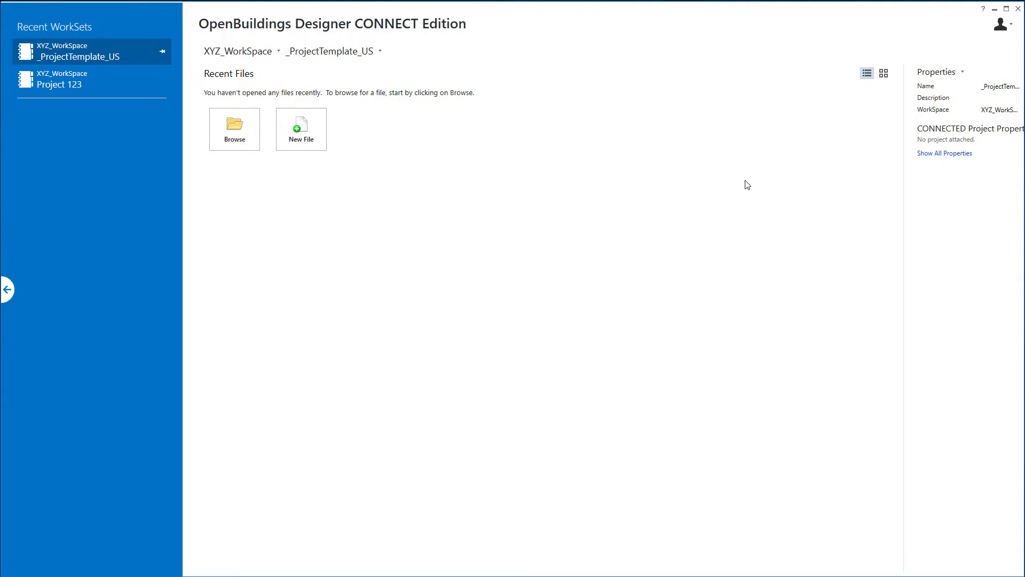
{"action": "mouse_move", "coordinate": [754, 173]}
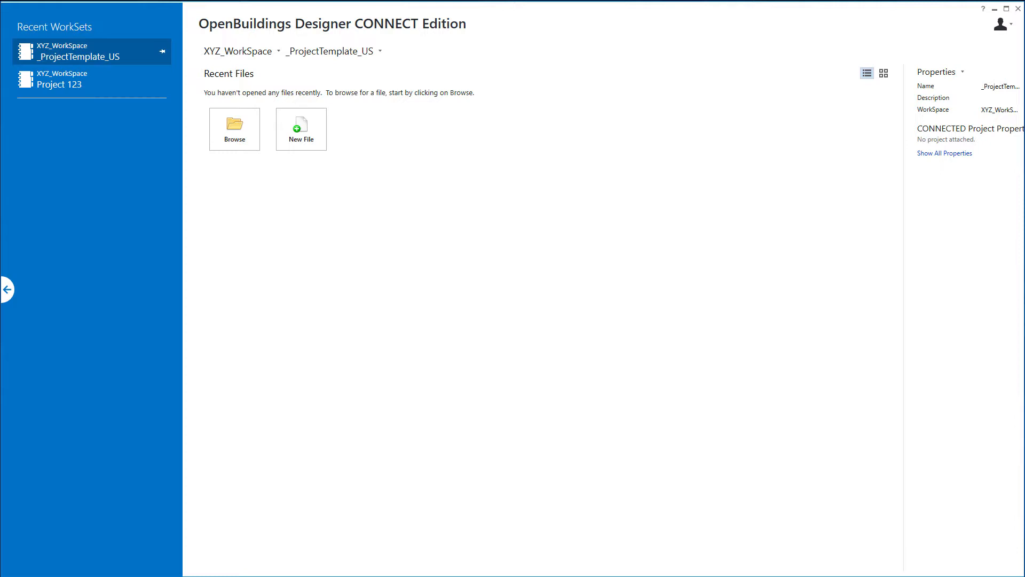
{"action": "mouse_move", "coordinate": [235, 51]}
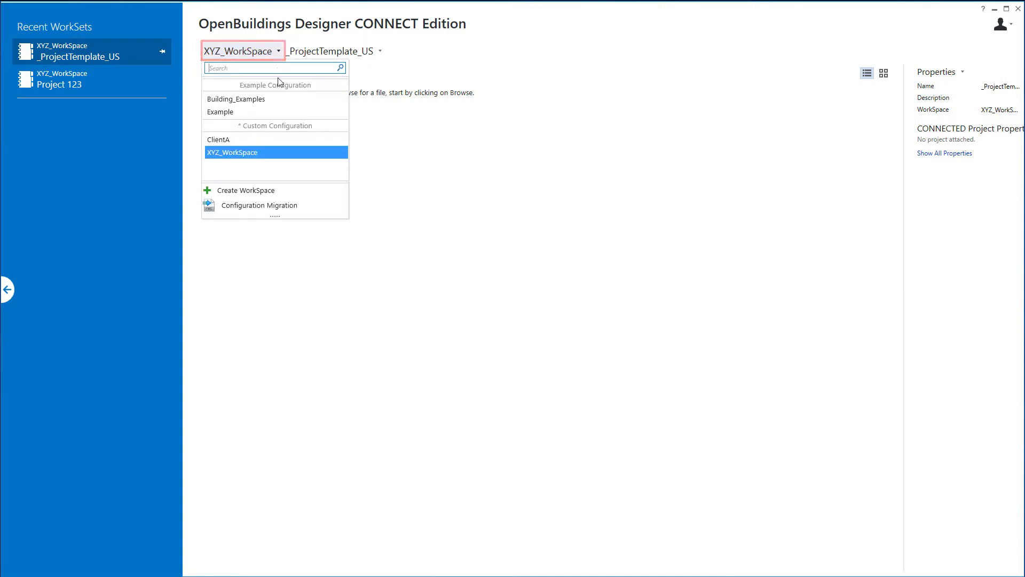
Step: Keep XYZ_WorkSpace current and start a new design file, bringing up its save location
{"action": "left_click", "coordinate": [233, 152]}
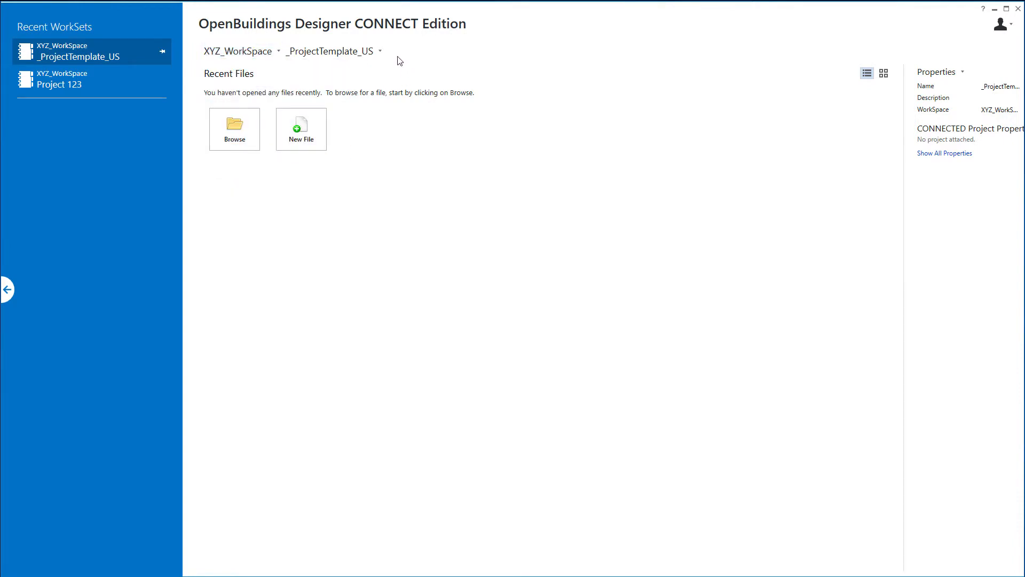
{"action": "mouse_move", "coordinate": [383, 53]}
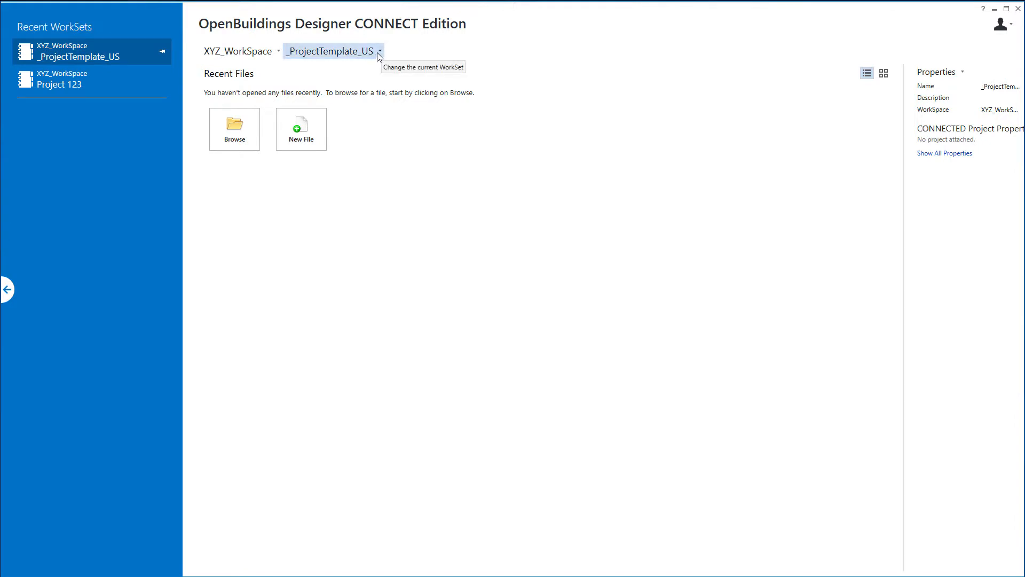
{"action": "mouse_move", "coordinate": [407, 60]}
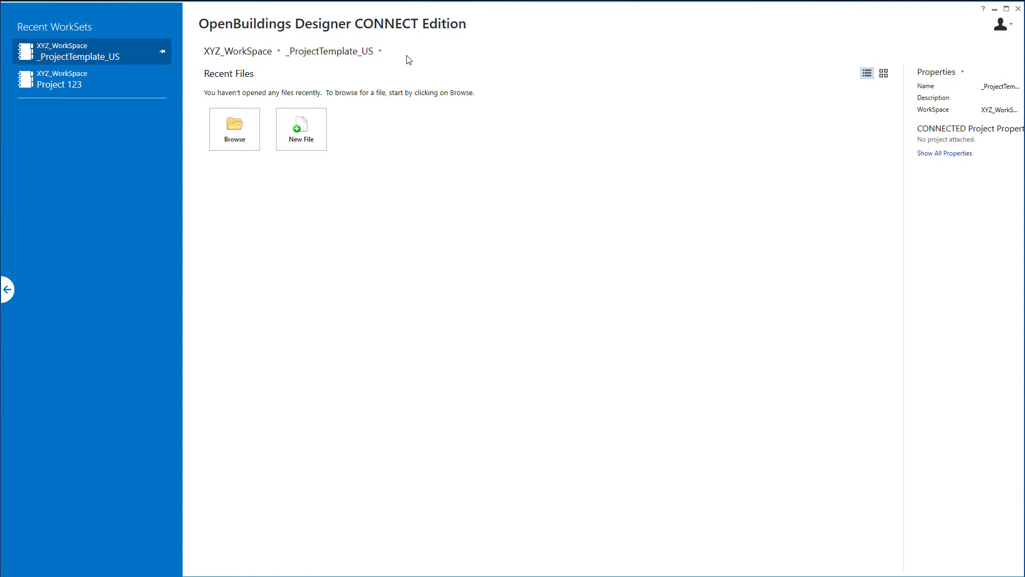
{"action": "mouse_move", "coordinate": [363, 153]}
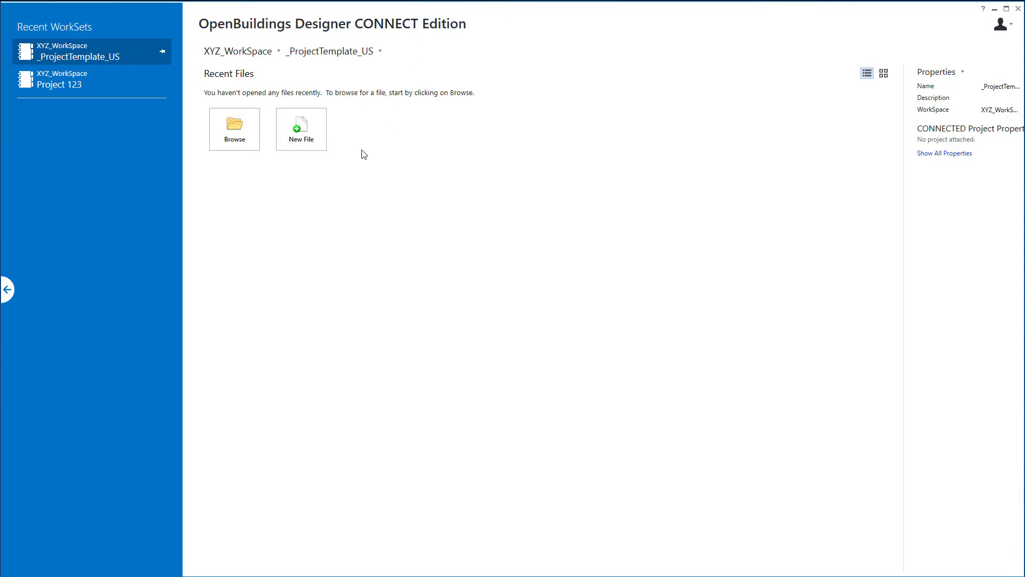
{"action": "mouse_move", "coordinate": [345, 160]}
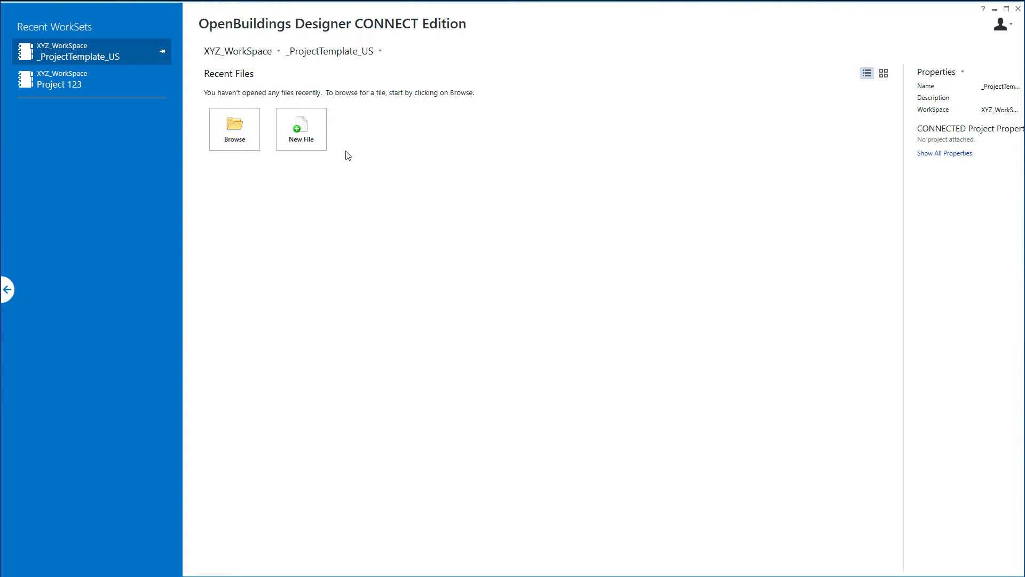
{"action": "mouse_move", "coordinate": [340, 158]}
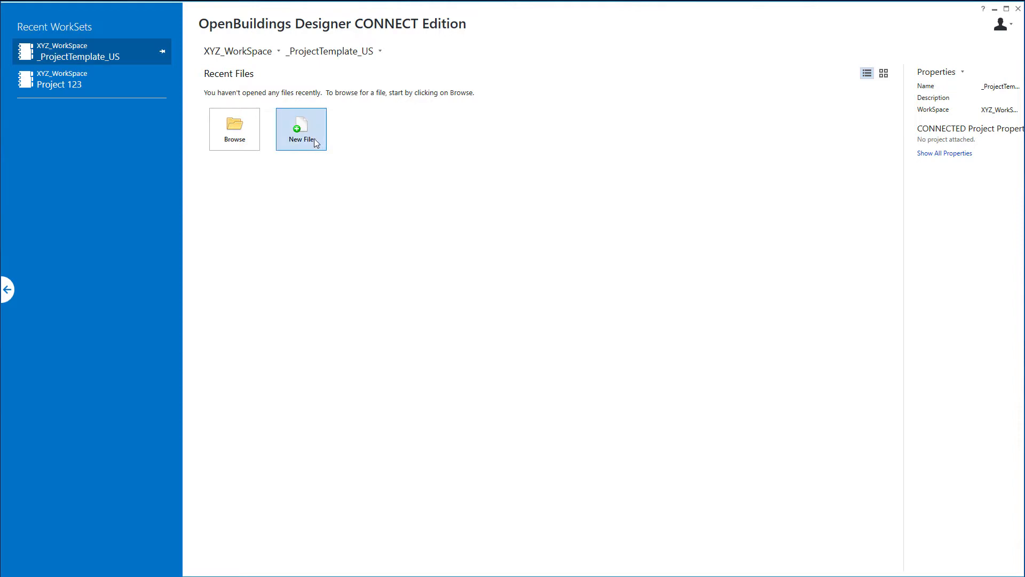
{"action": "mouse_move", "coordinate": [317, 144]}
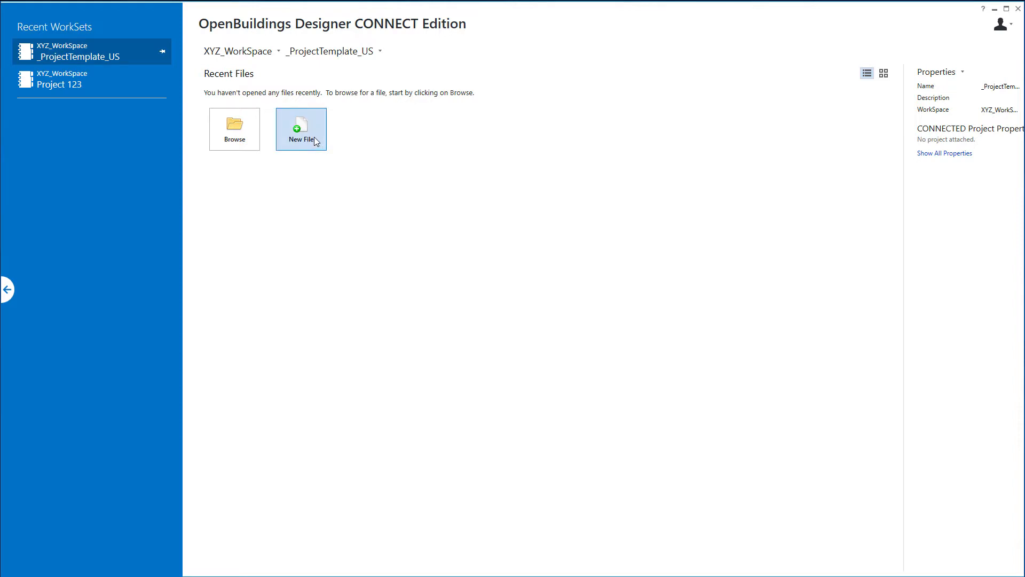
{"action": "left_click", "coordinate": [301, 129]}
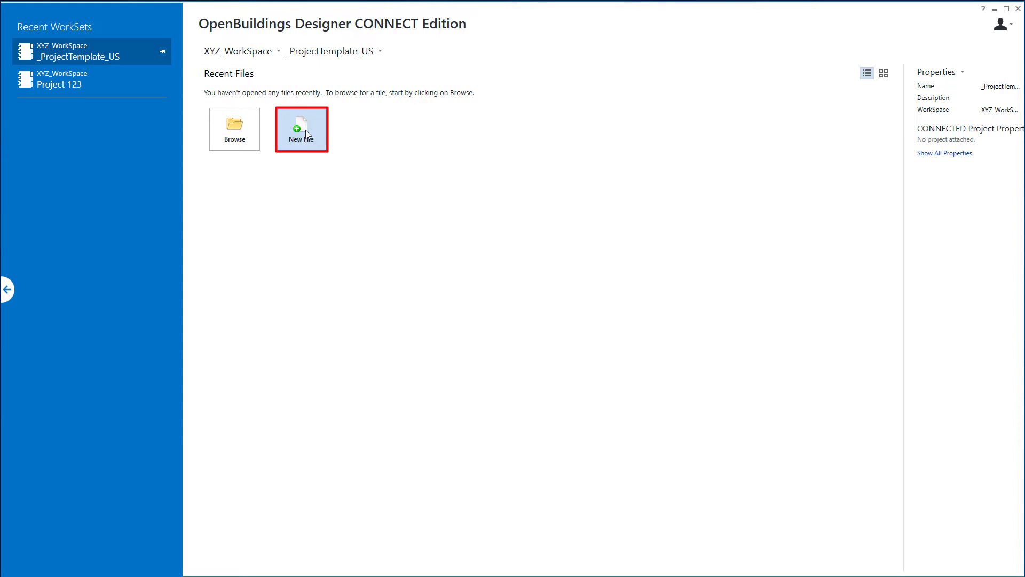
{"action": "left_click", "coordinate": [302, 128]}
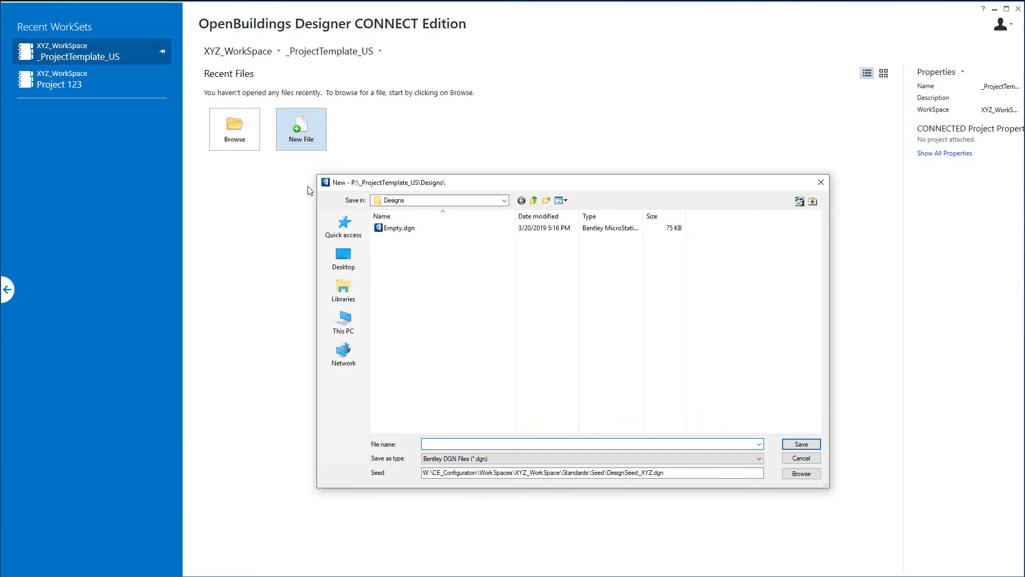
{"action": "mouse_move", "coordinate": [374, 192]}
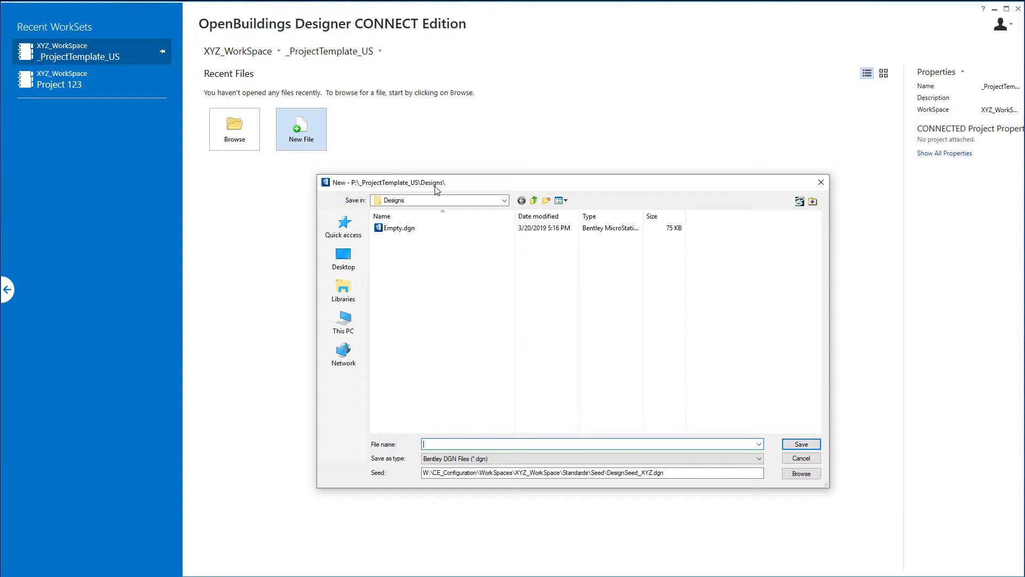
{"action": "mouse_move", "coordinate": [465, 186]}
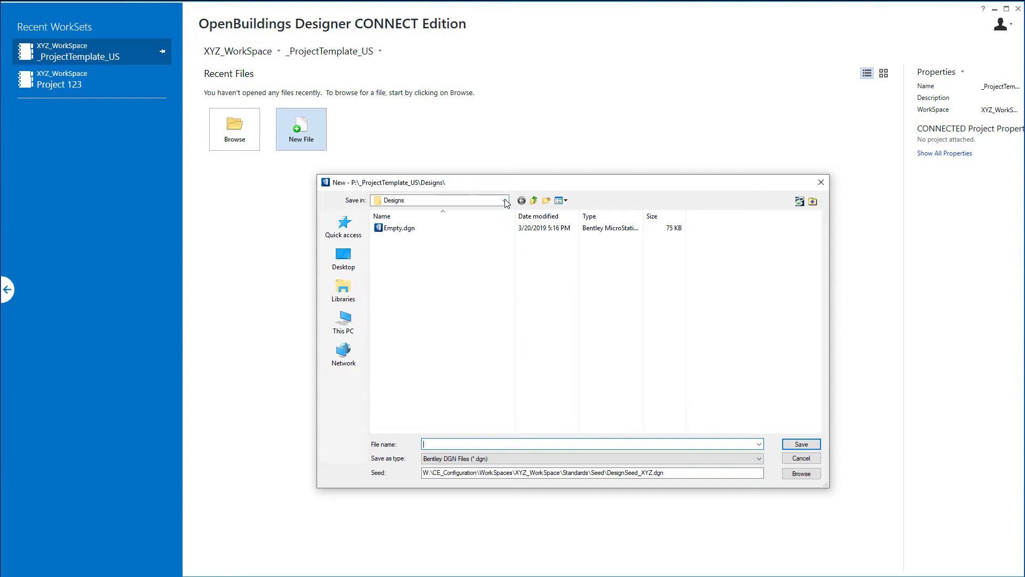
Step: Browse to W:\CE_Configuration\WorkSpaces\XYZ_WorkSpace\Standards\Dgnlib as the save folder
{"action": "left_click", "coordinate": [504, 201]}
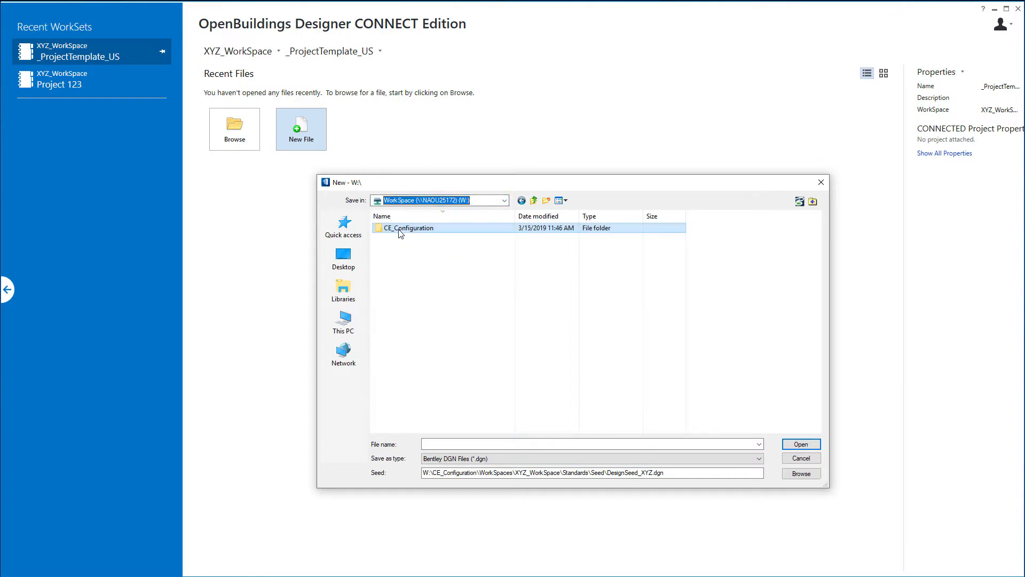
{"action": "double_click", "coordinate": [408, 228]}
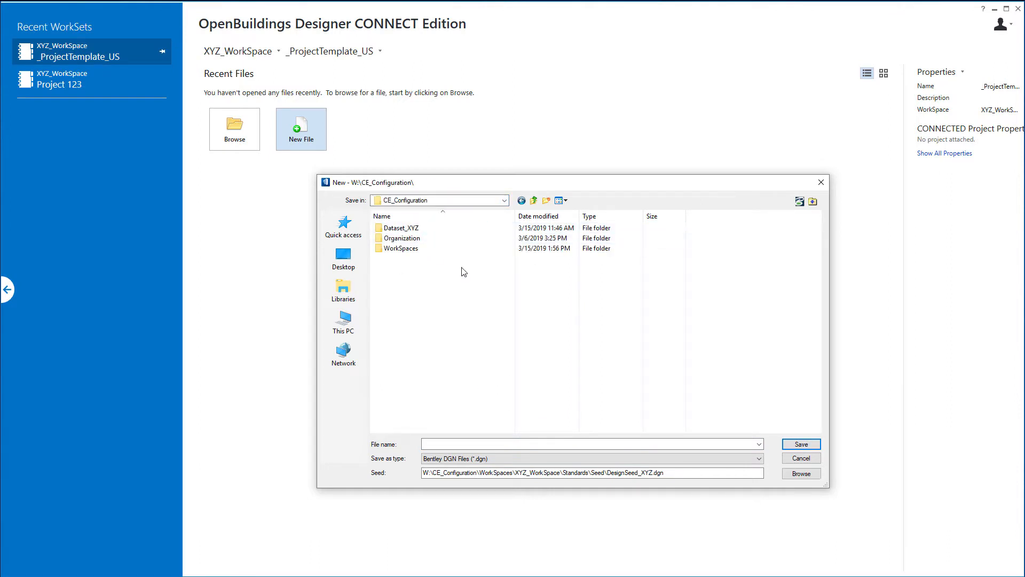
{"action": "left_click", "coordinate": [400, 247]}
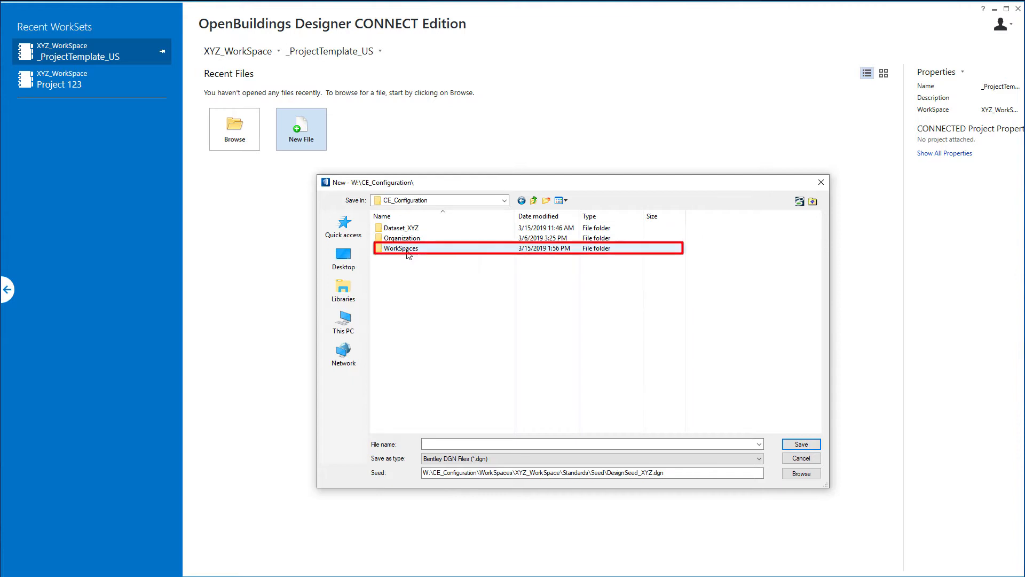
{"action": "double_click", "coordinate": [400, 247]}
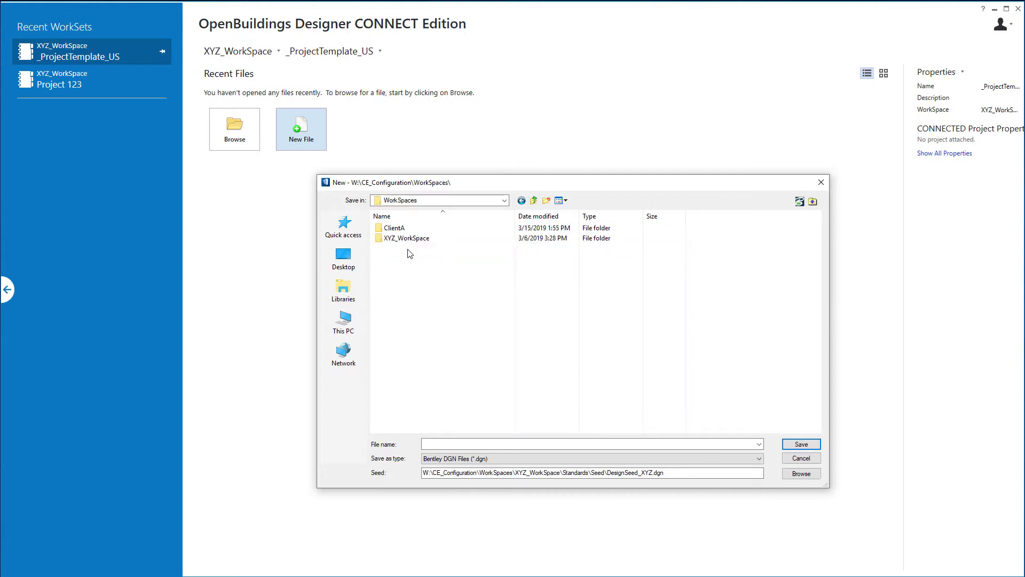
{"action": "double_click", "coordinate": [406, 237]}
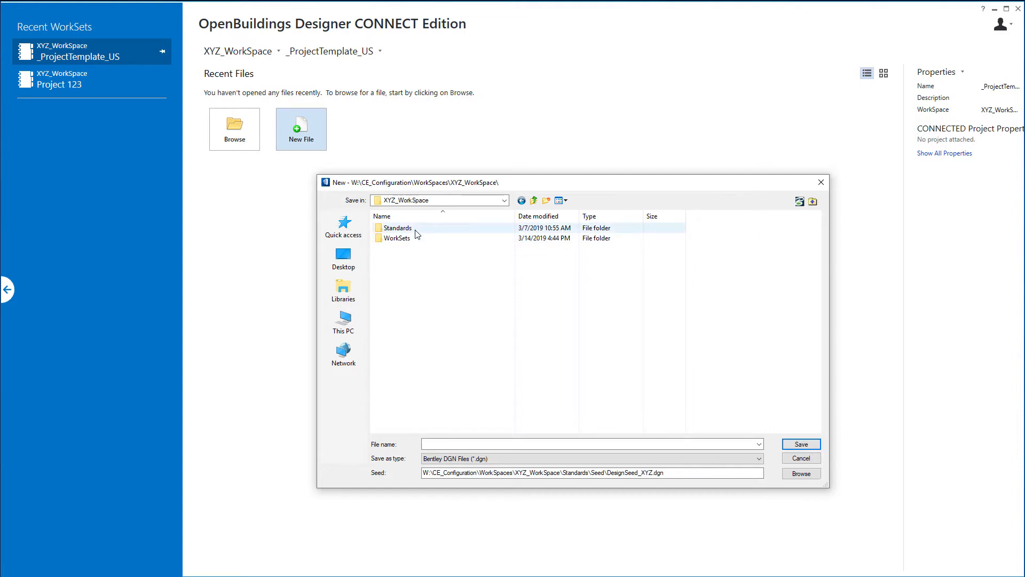
{"action": "double_click", "coordinate": [397, 228]}
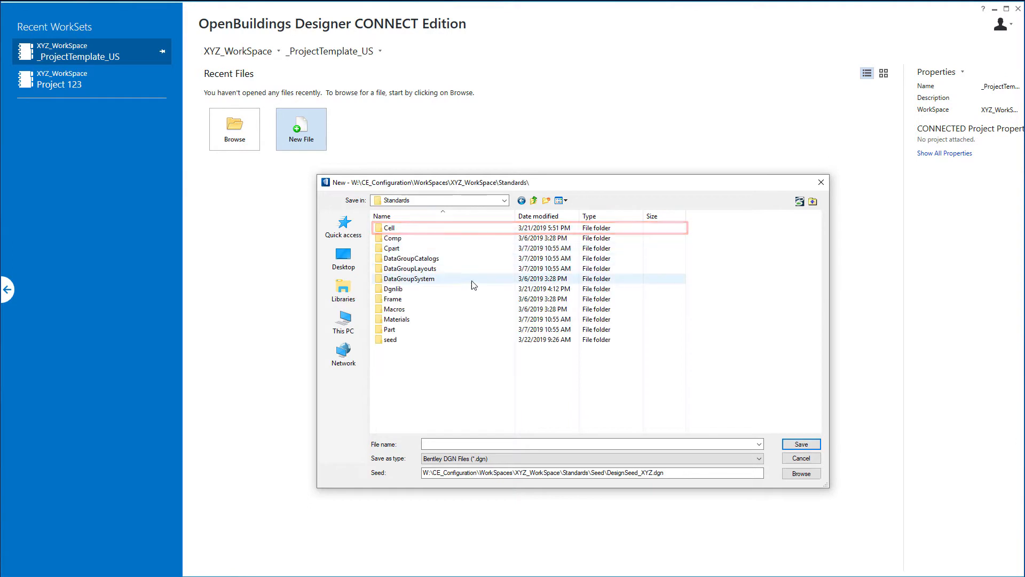
{"action": "mouse_move", "coordinate": [413, 290]}
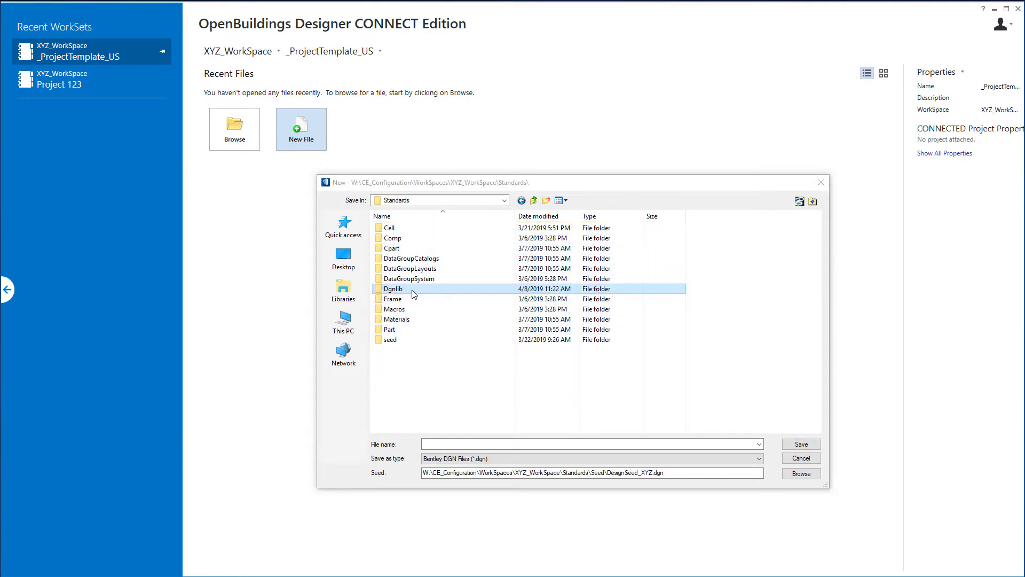
{"action": "double_click", "coordinate": [393, 288]}
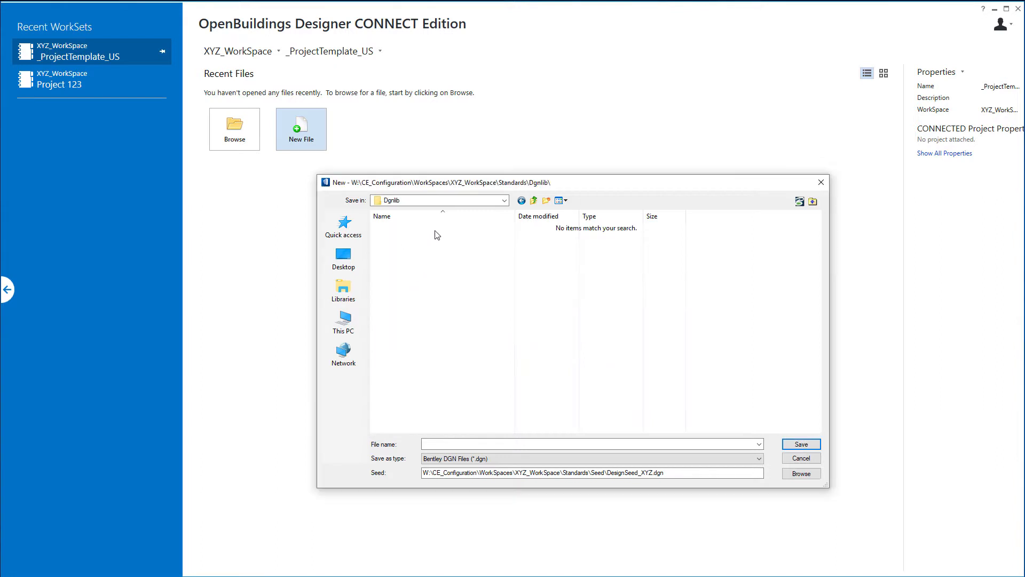
{"action": "mouse_move", "coordinate": [454, 382]}
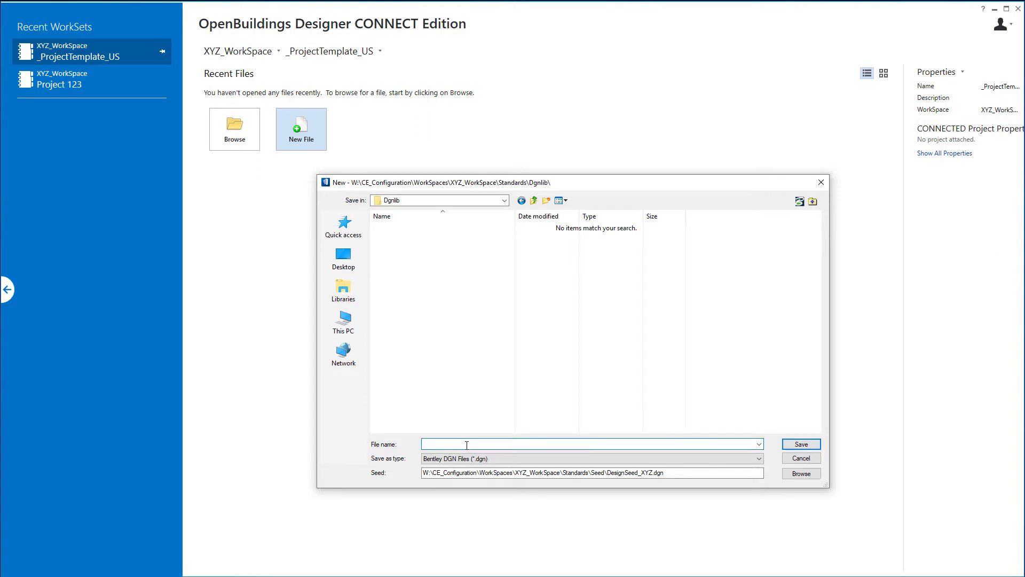
Step: Name the new library TextDimStyles_XYZ.dgnlib and save it in the Dgnlib folder
{"action": "type", "text": "Tes"}
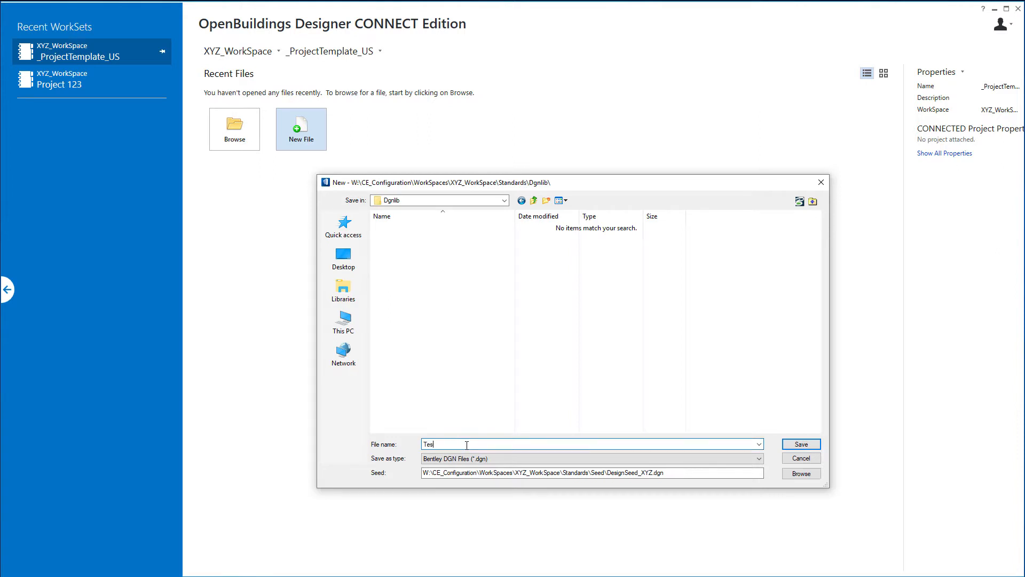
{"action": "type", "text": "TextDimStyle"}
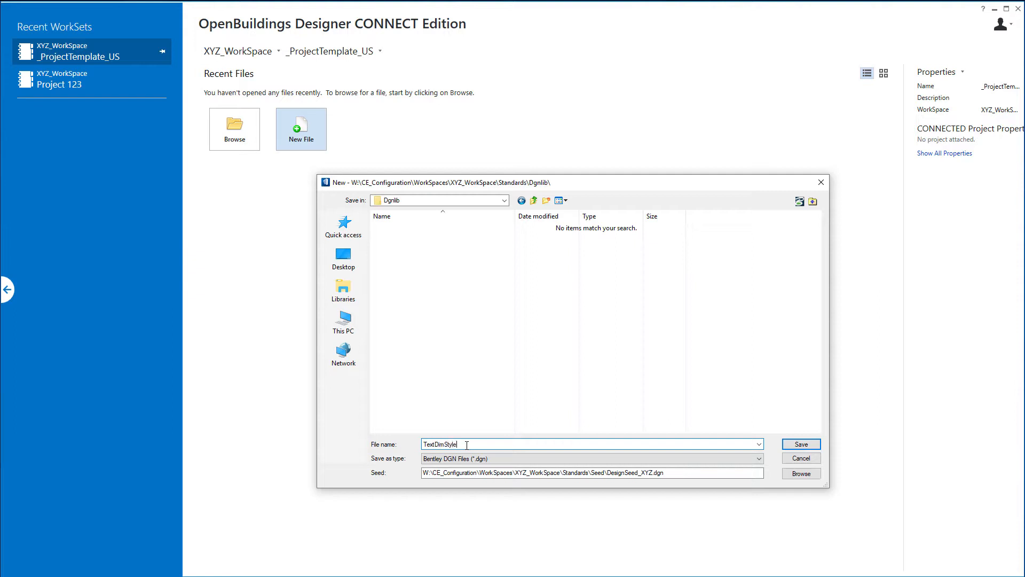
{"action": "type", "text": "s_XYZ"}
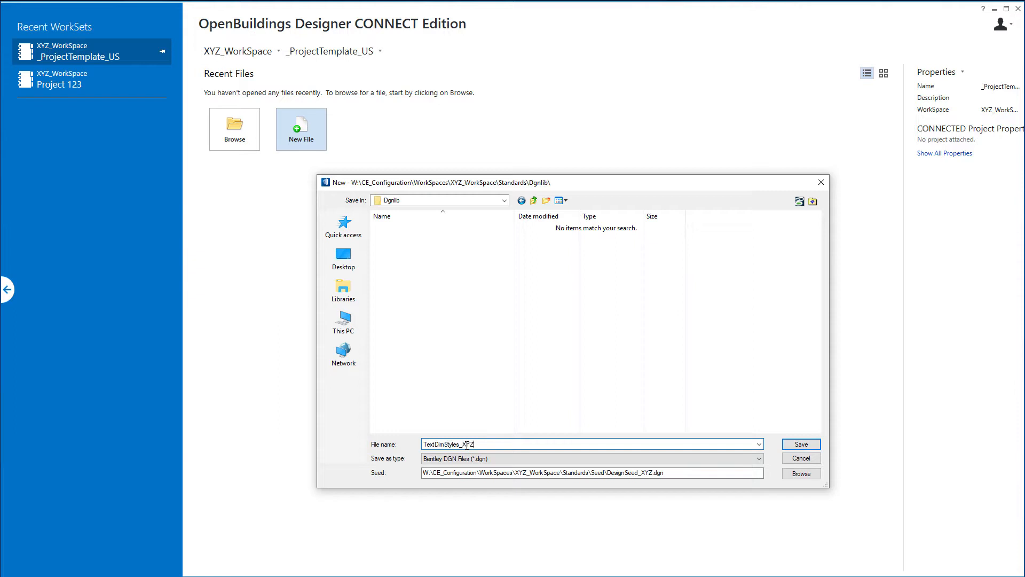
{"action": "type", "text": ".dgnlib"}
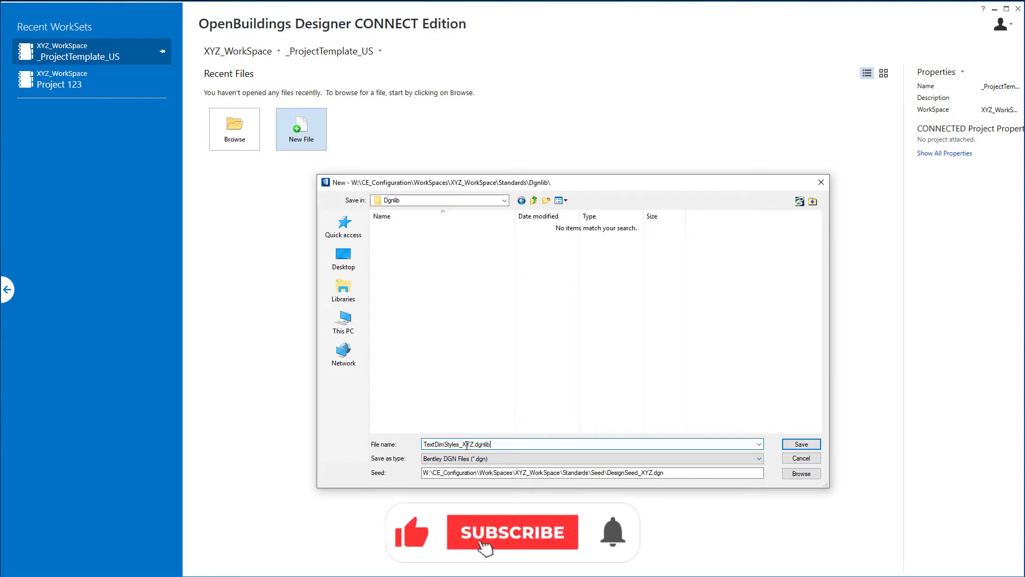
{"action": "left_click", "coordinate": [504, 533]}
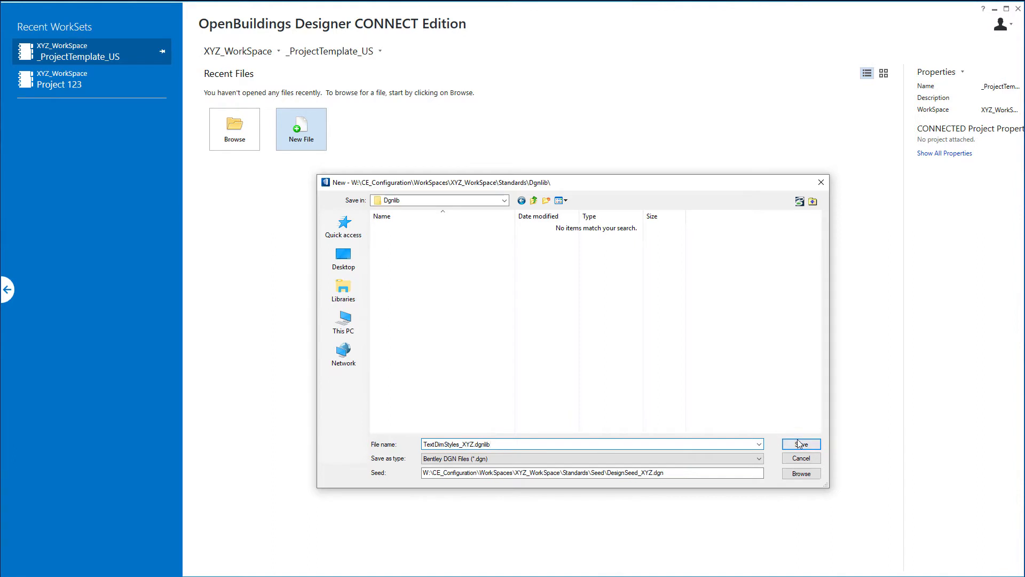
{"action": "left_click", "coordinate": [801, 443]}
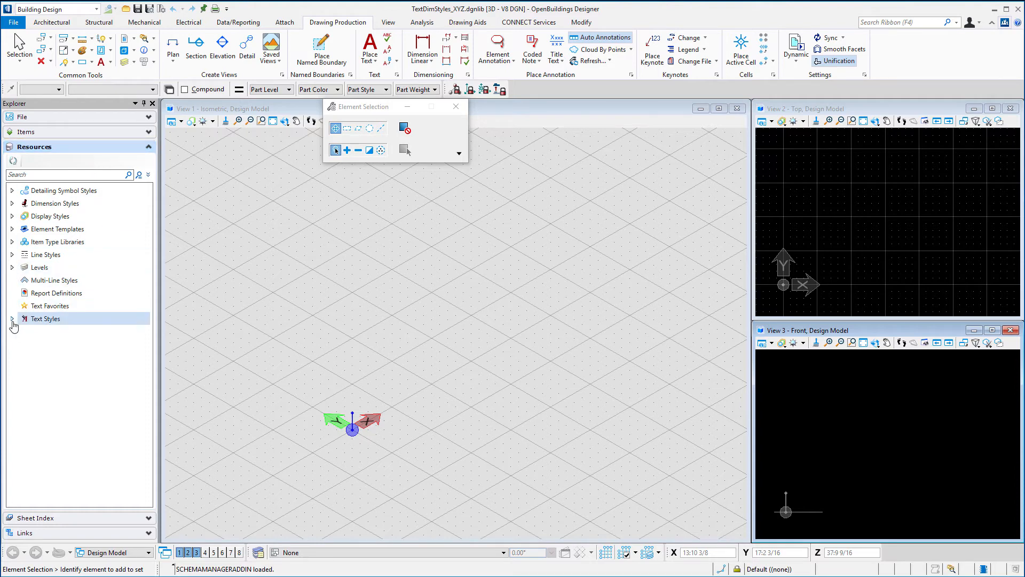
Step: Expand the library's Text Styles resources and bring up their context menu
{"action": "left_click", "coordinate": [12, 318]}
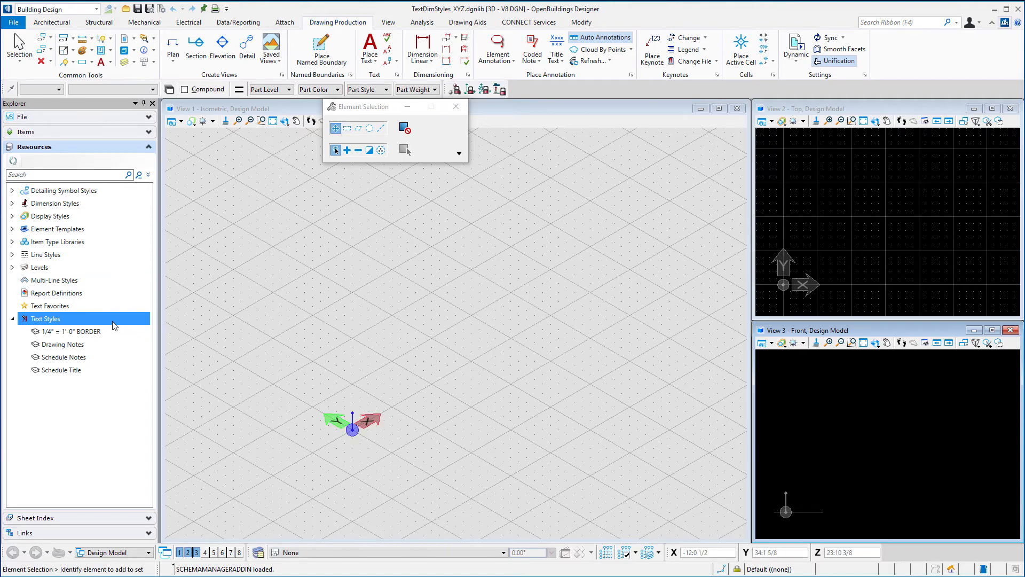
{"action": "right_click", "coordinate": [45, 318]}
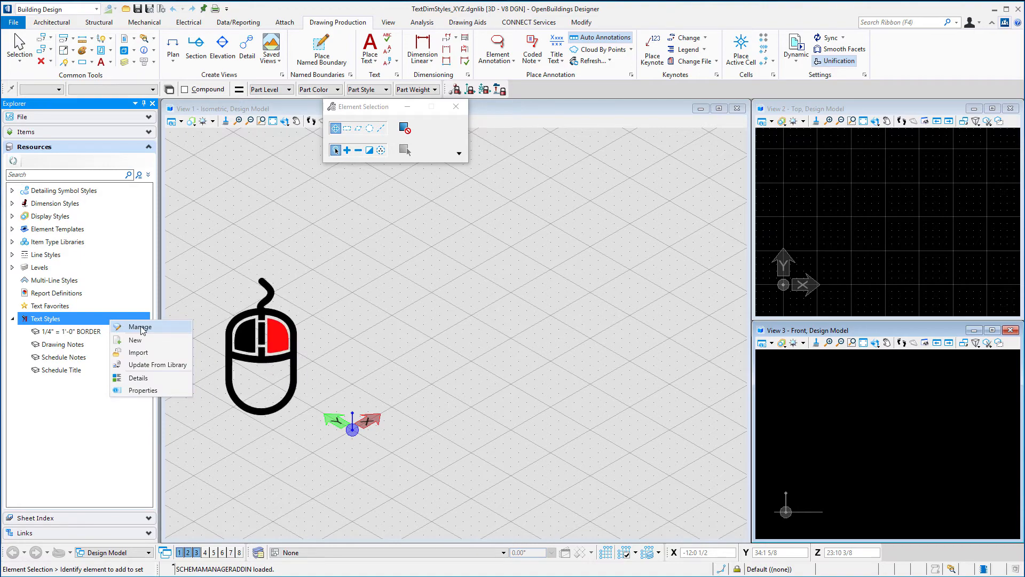
Step: Manage the text styles and copy the Drawing Notes style for an XYZ_ version
{"action": "left_click", "coordinate": [140, 327]}
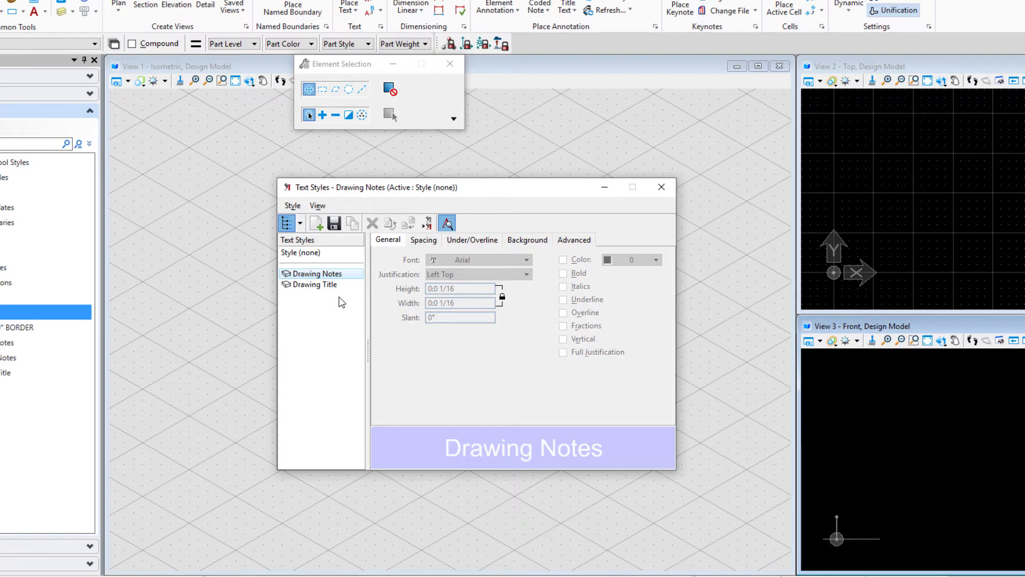
{"action": "mouse_move", "coordinate": [344, 303]}
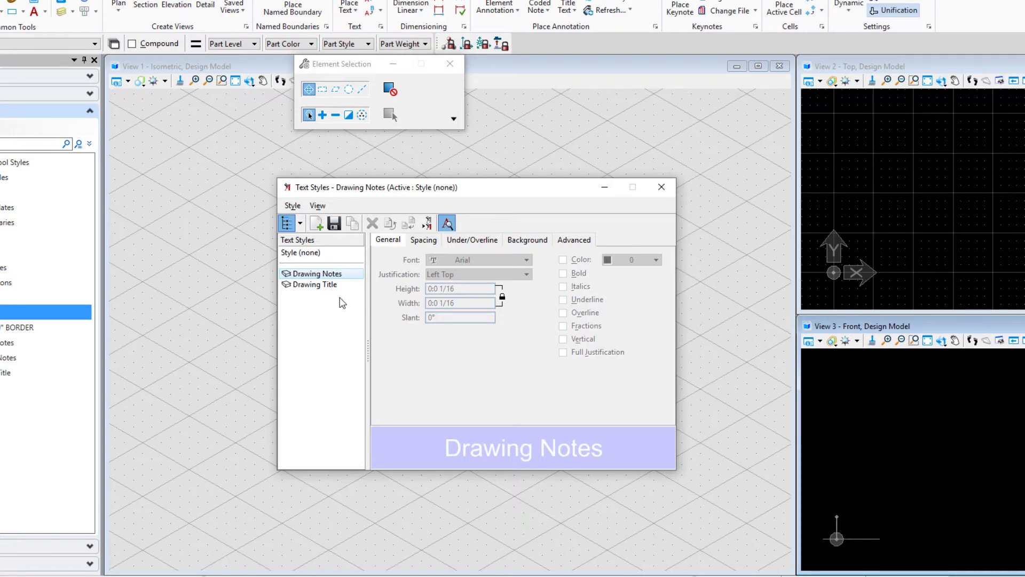
{"action": "mouse_move", "coordinate": [336, 303]}
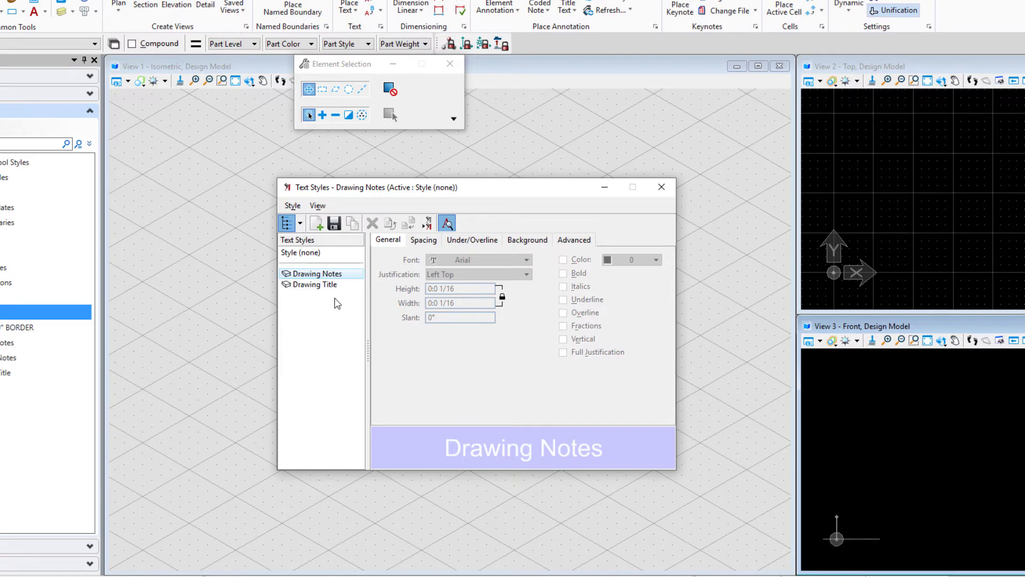
{"action": "mouse_move", "coordinate": [334, 301]}
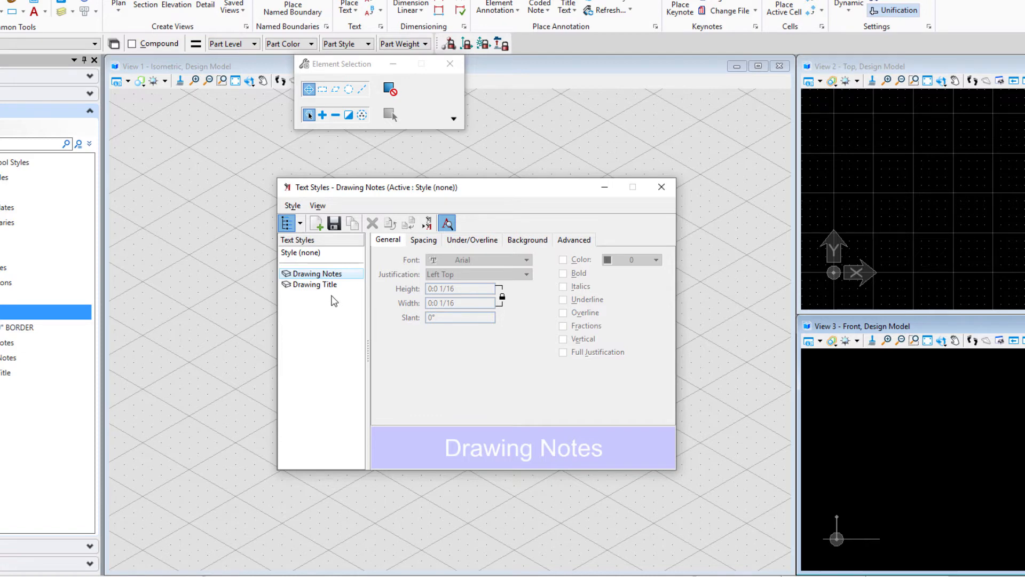
{"action": "mouse_move", "coordinate": [342, 299]}
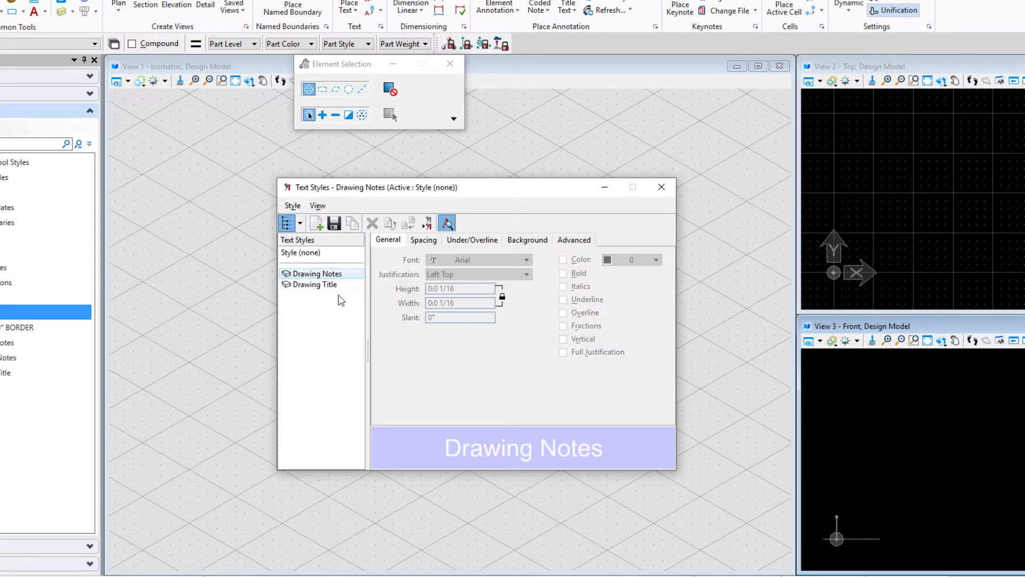
{"action": "right_click", "coordinate": [316, 273]}
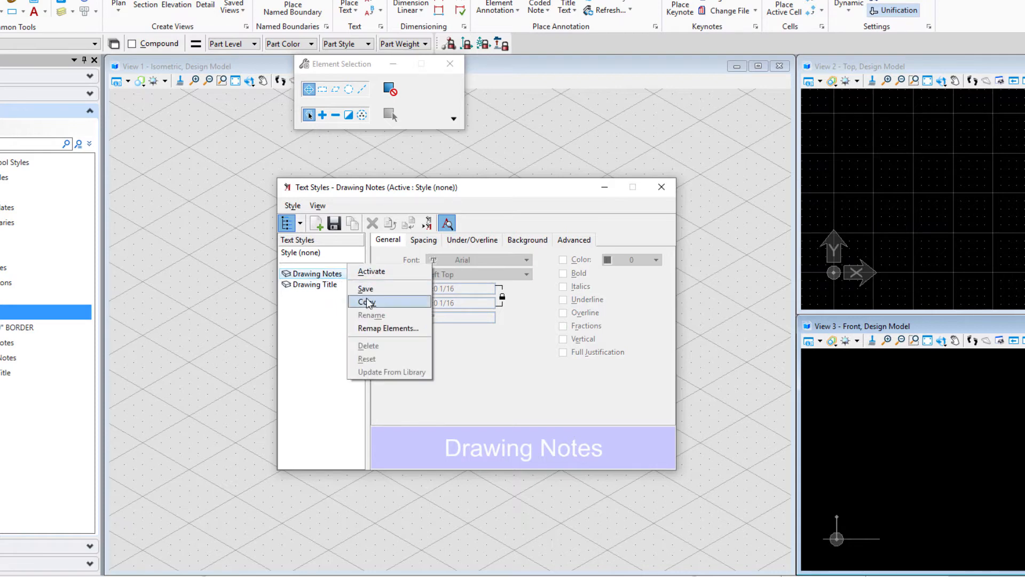
{"action": "left_click", "coordinate": [365, 301]}
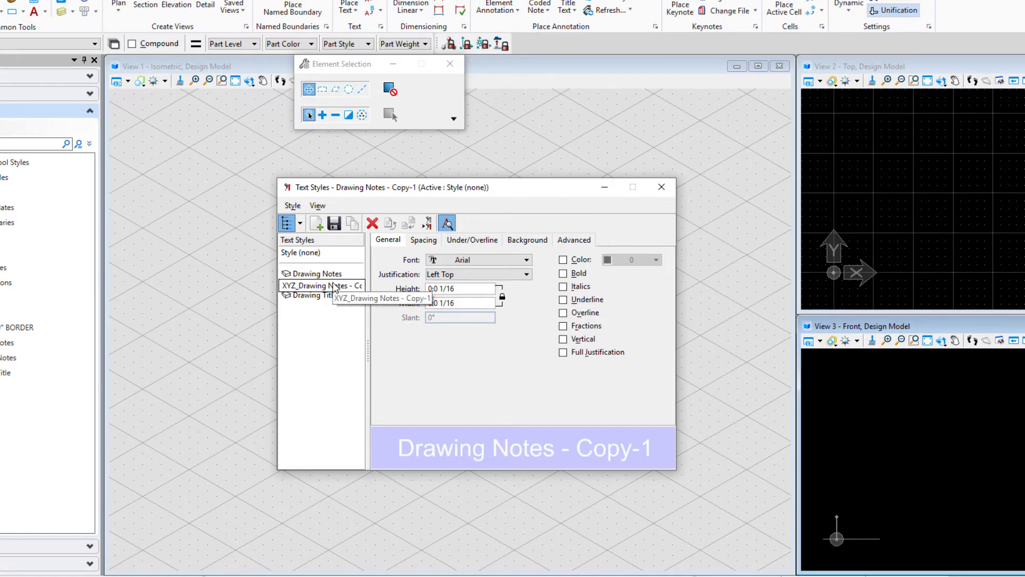
Step: Name the copy XYZ_Drawing Notes and set Century Gothic font with 1/8 height and width
{"action": "left_click", "coordinate": [314, 284]}
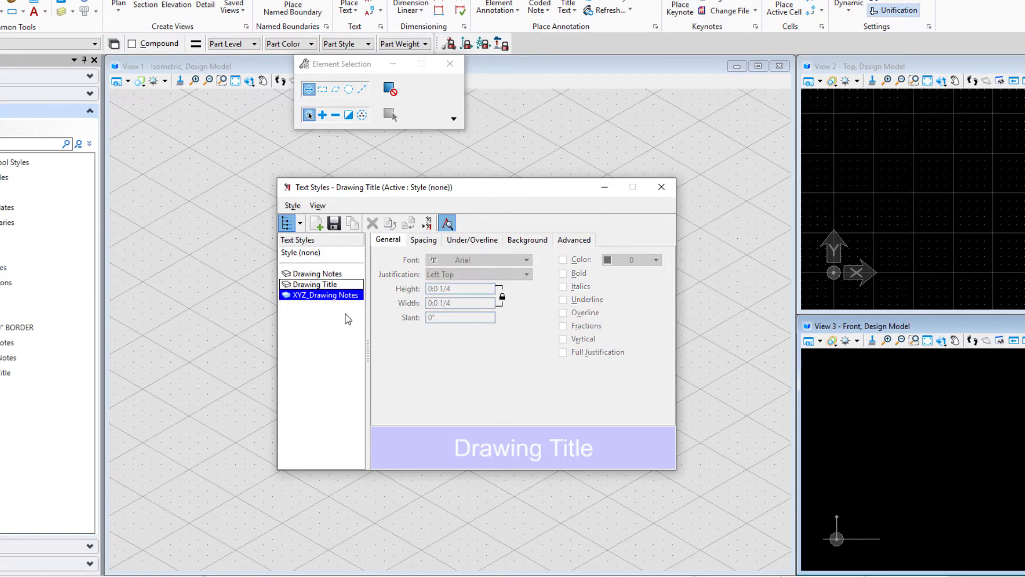
{"action": "mouse_move", "coordinate": [449, 385]}
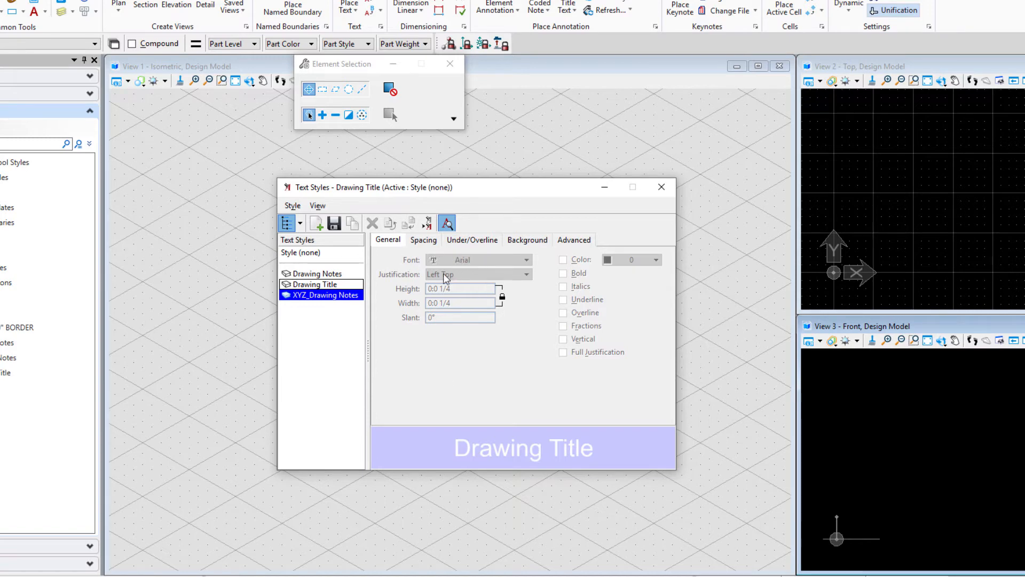
{"action": "left_click", "coordinate": [326, 294]}
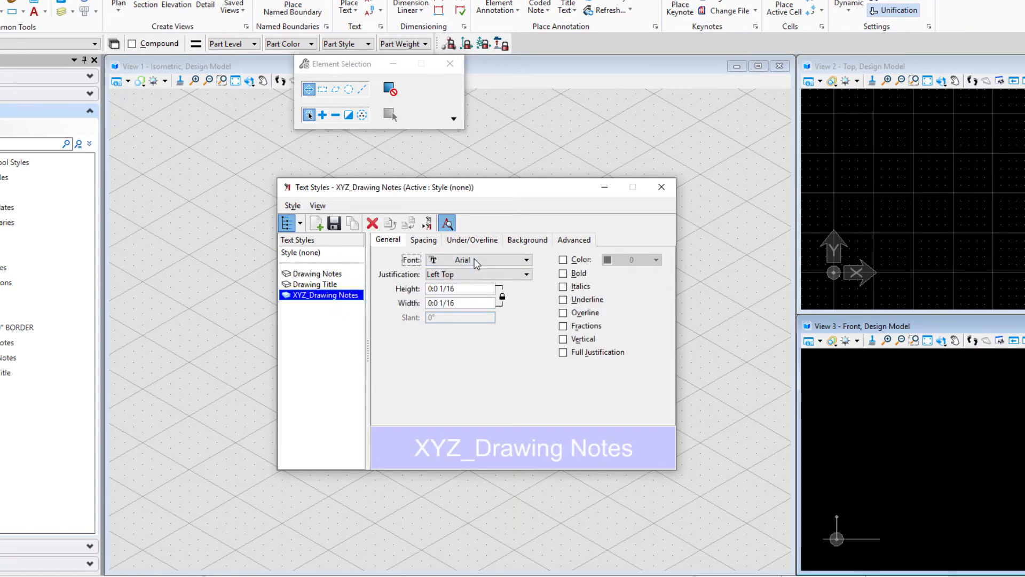
{"action": "left_click", "coordinate": [525, 259]}
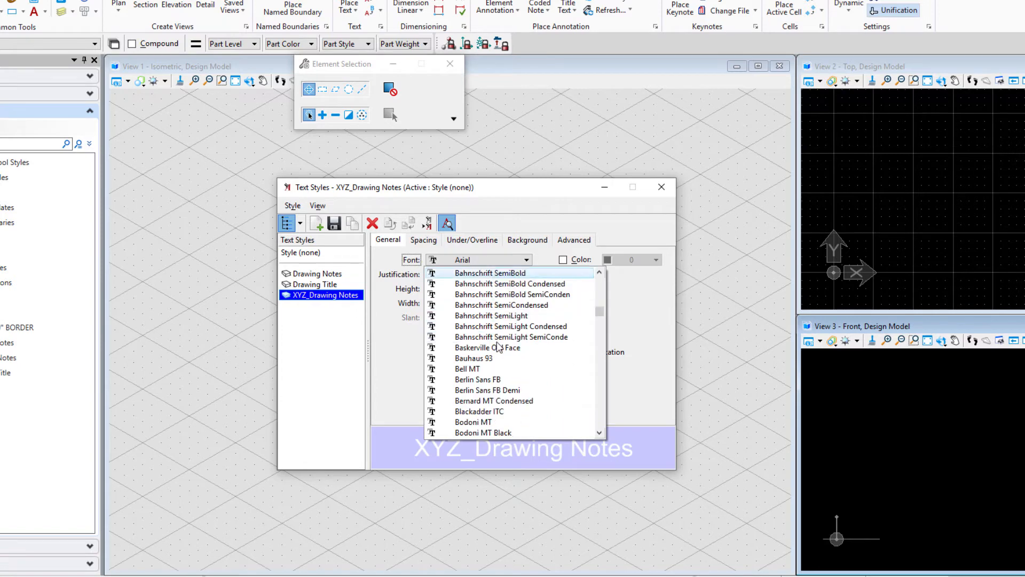
{"action": "scroll", "scroll_direction": "down", "scroll_amount": 3}
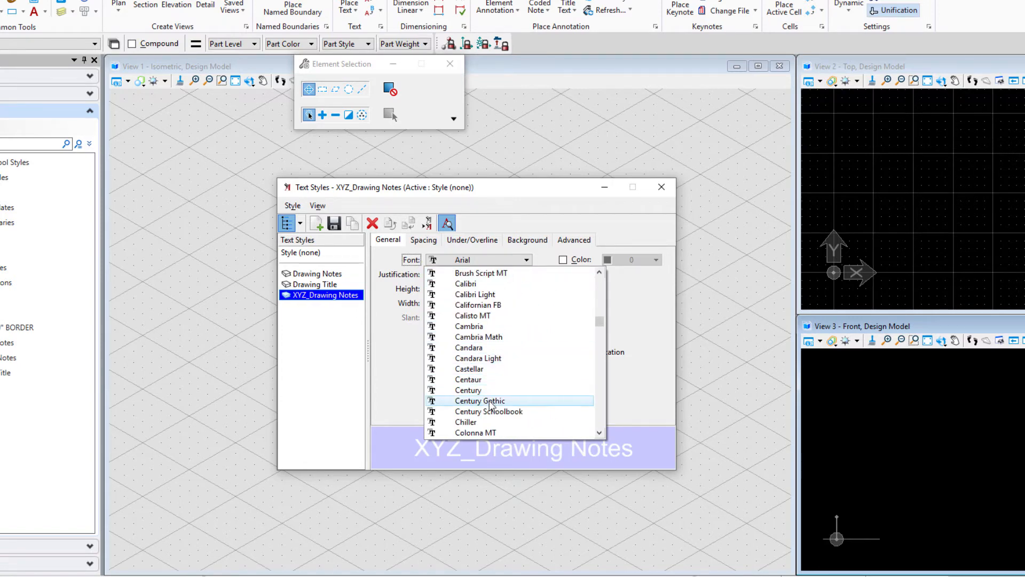
{"action": "left_click", "coordinate": [481, 400]}
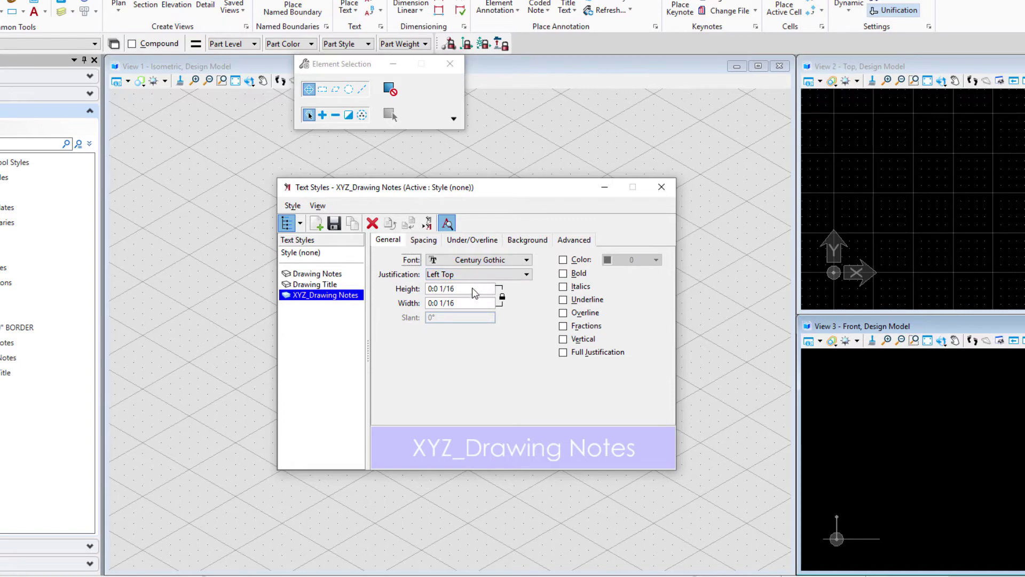
{"action": "mouse_move", "coordinate": [466, 292]}
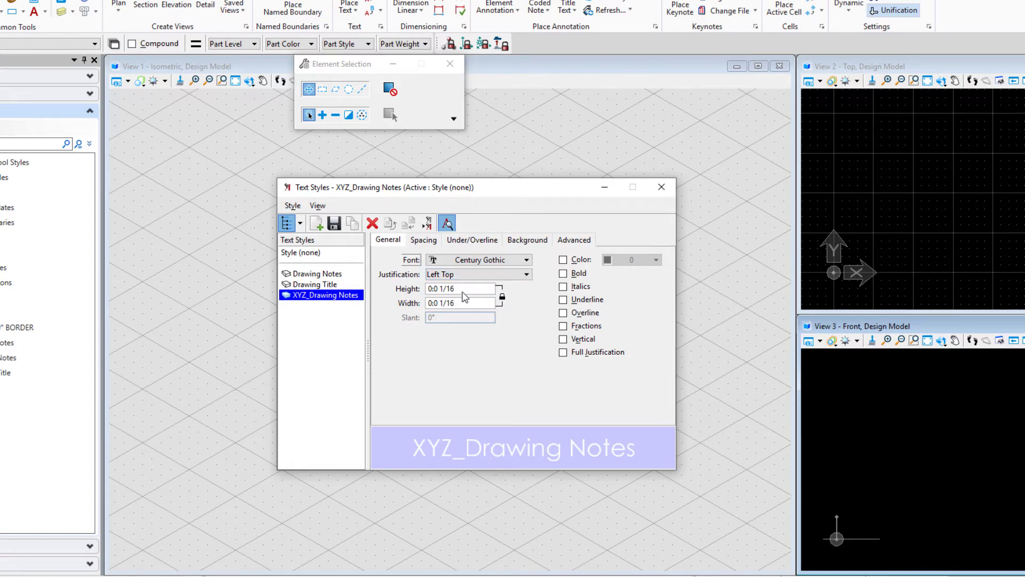
{"action": "mouse_move", "coordinate": [463, 303]}
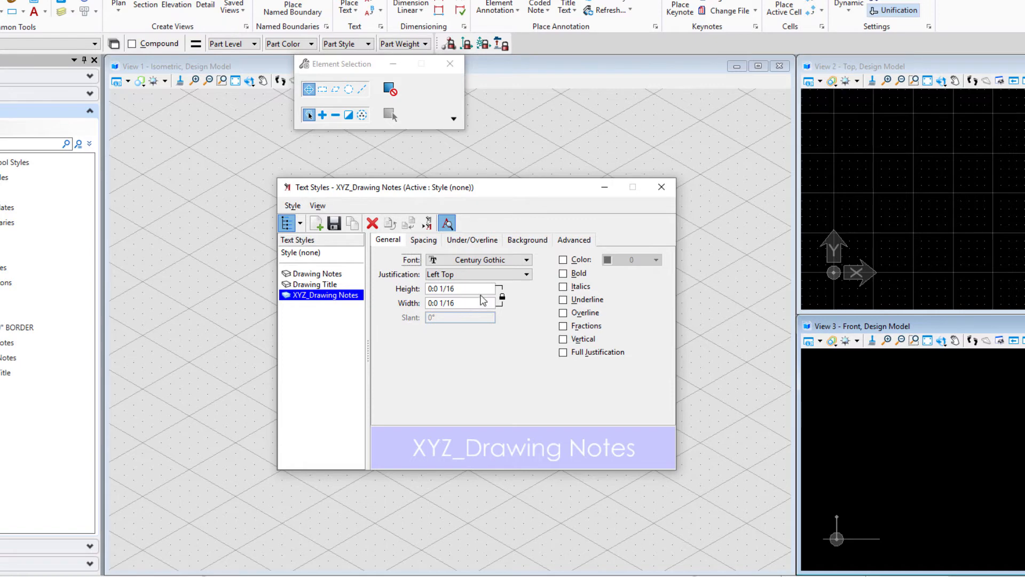
{"action": "mouse_move", "coordinate": [468, 304]}
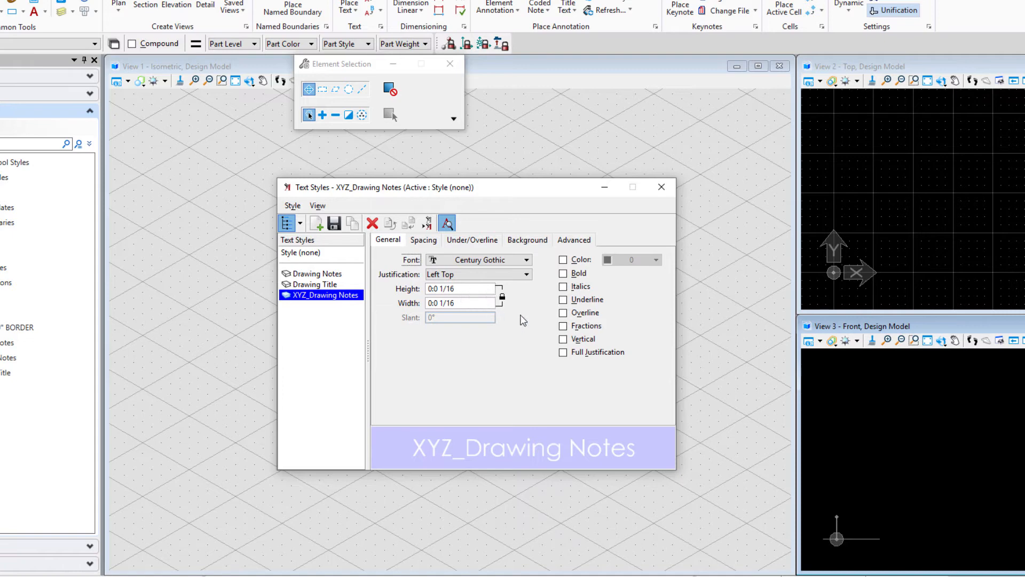
{"action": "left_click", "coordinate": [459, 289]}
{"action": "type", "text": "8"}
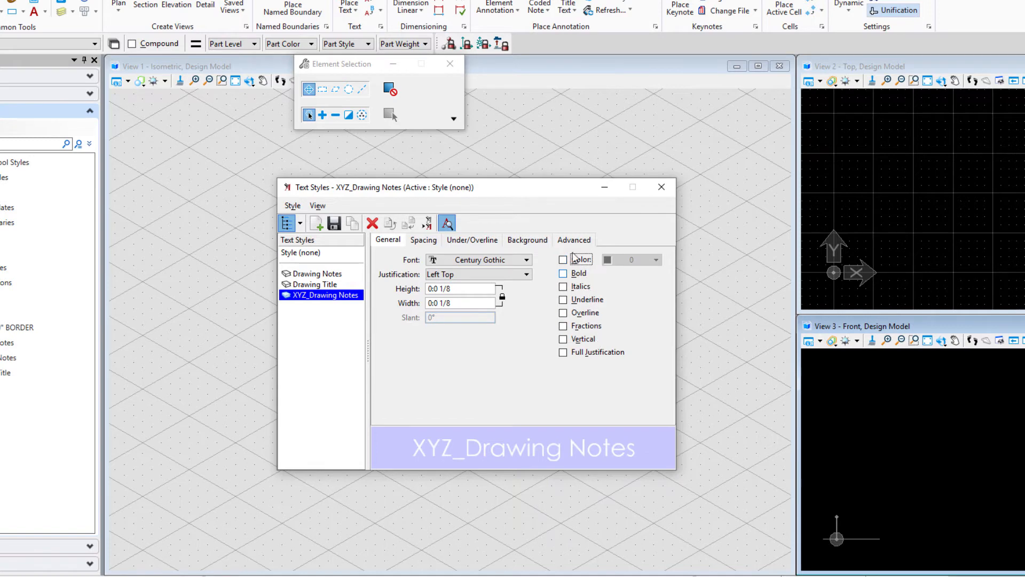
{"action": "mouse_move", "coordinate": [564, 259]}
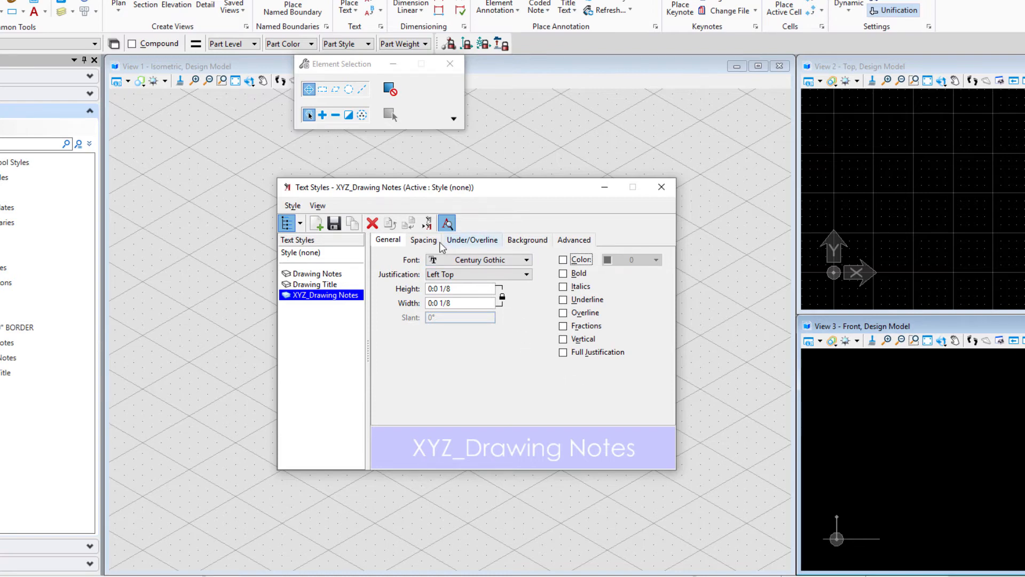
Step: Review the style's Spacing, Under/Overline and Background settings
{"action": "left_click", "coordinate": [422, 239]}
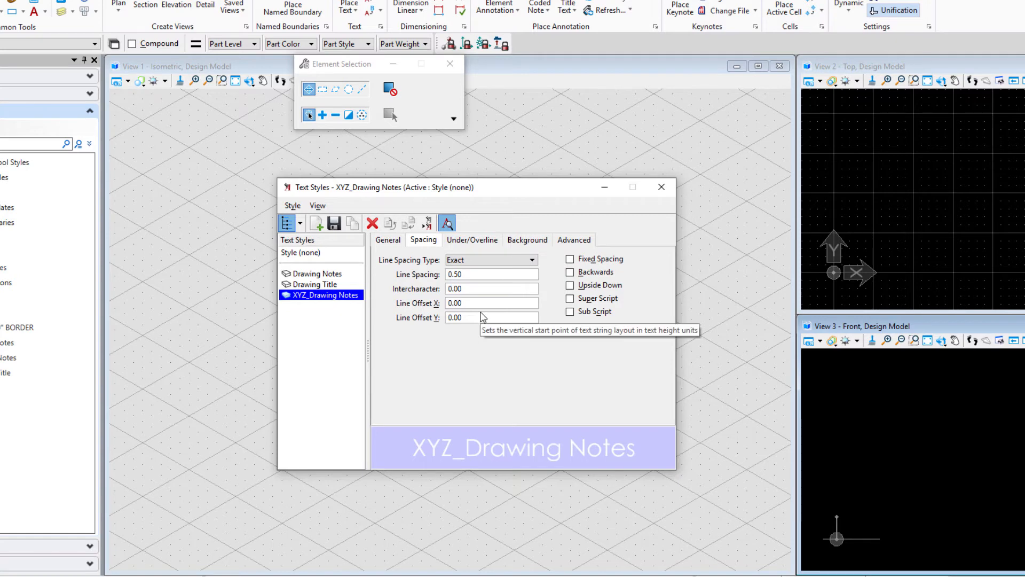
{"action": "left_click", "coordinate": [472, 239]}
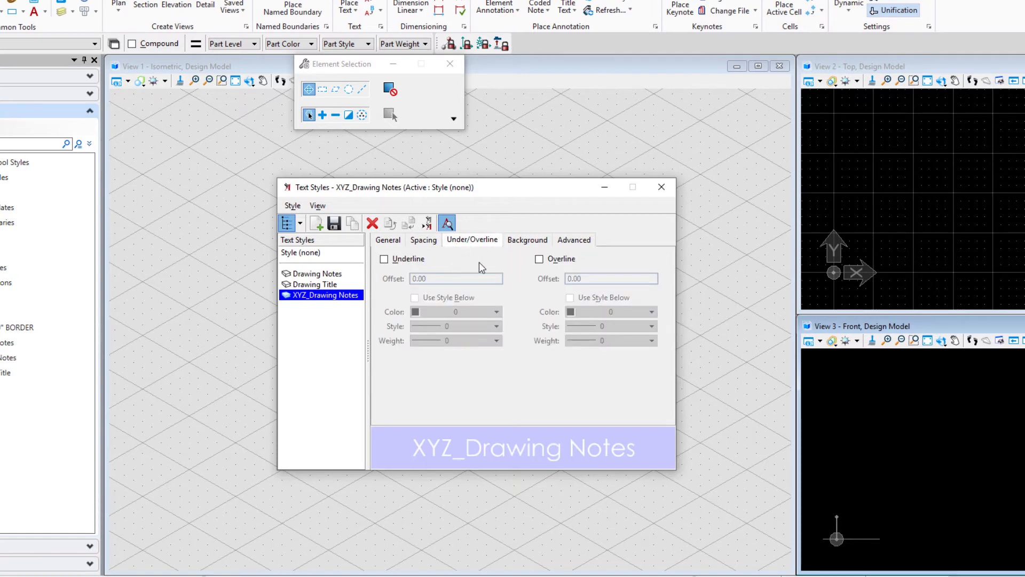
{"action": "left_click", "coordinate": [527, 239]}
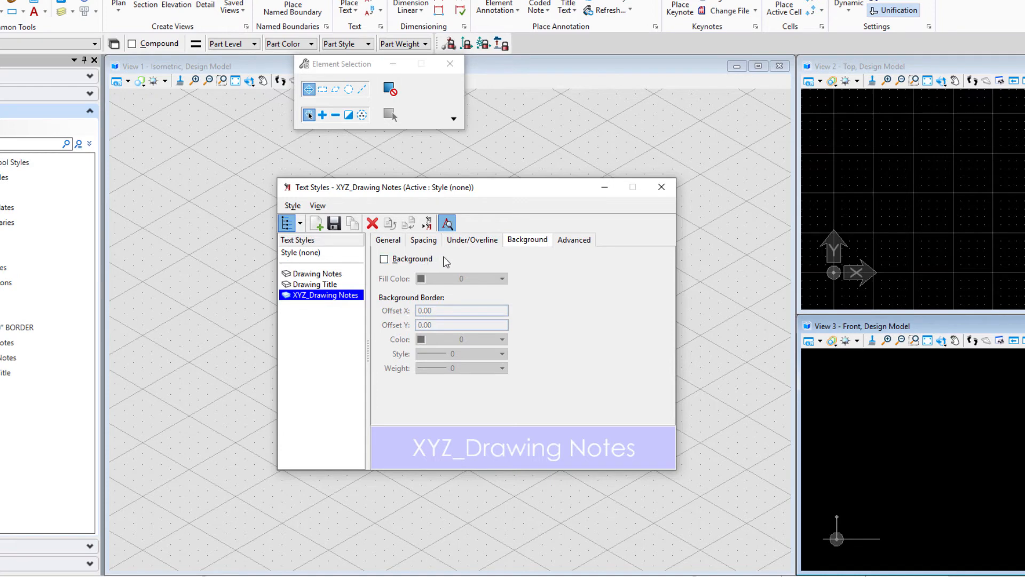
{"action": "mouse_move", "coordinate": [451, 260]}
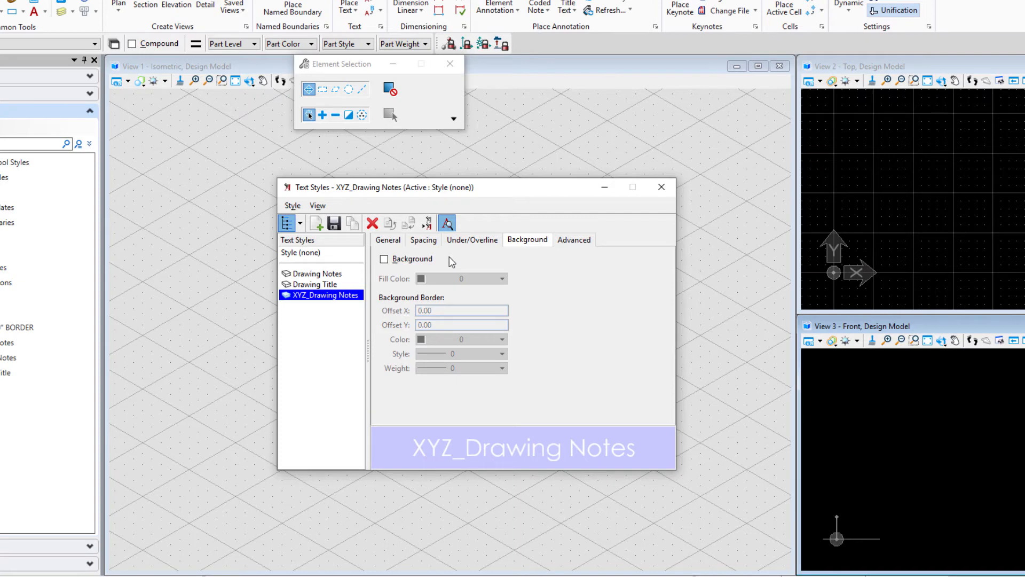
Step: Enable a background with BG fill and border colours and 0.10 X and Y offsets
{"action": "left_click", "coordinate": [384, 258]}
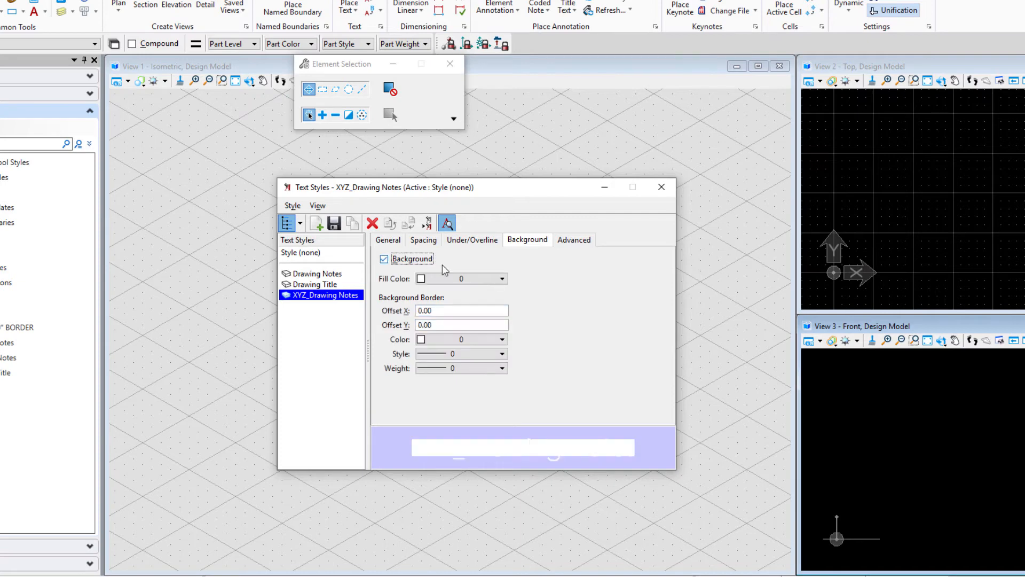
{"action": "left_click", "coordinate": [502, 278]}
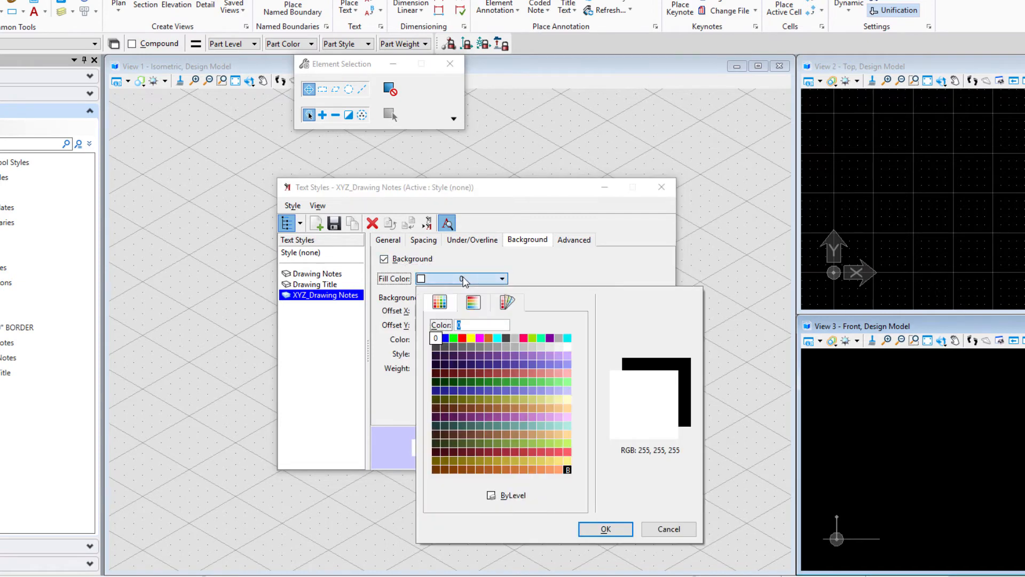
{"action": "mouse_move", "coordinate": [566, 477]}
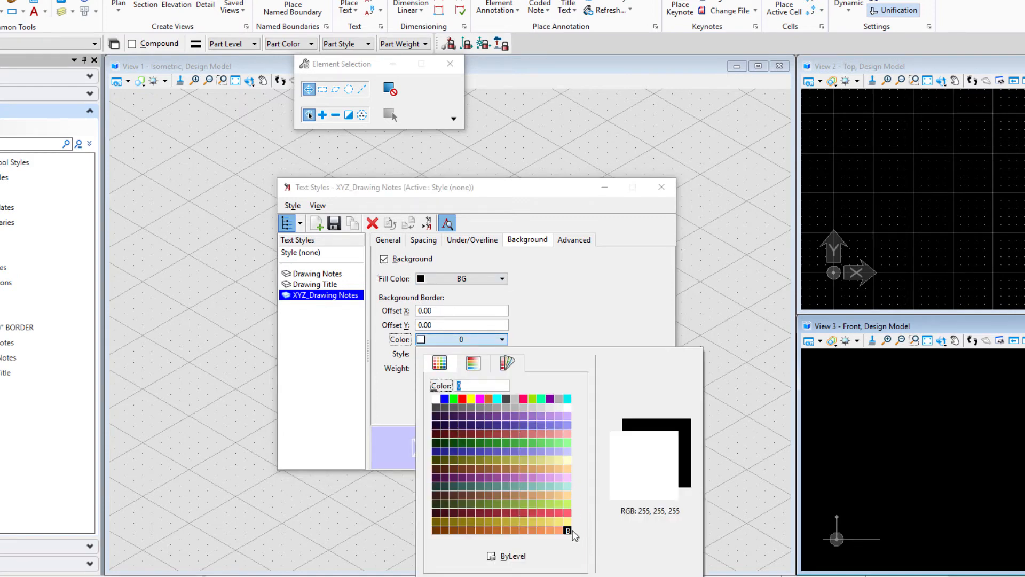
{"action": "left_click", "coordinate": [567, 532]}
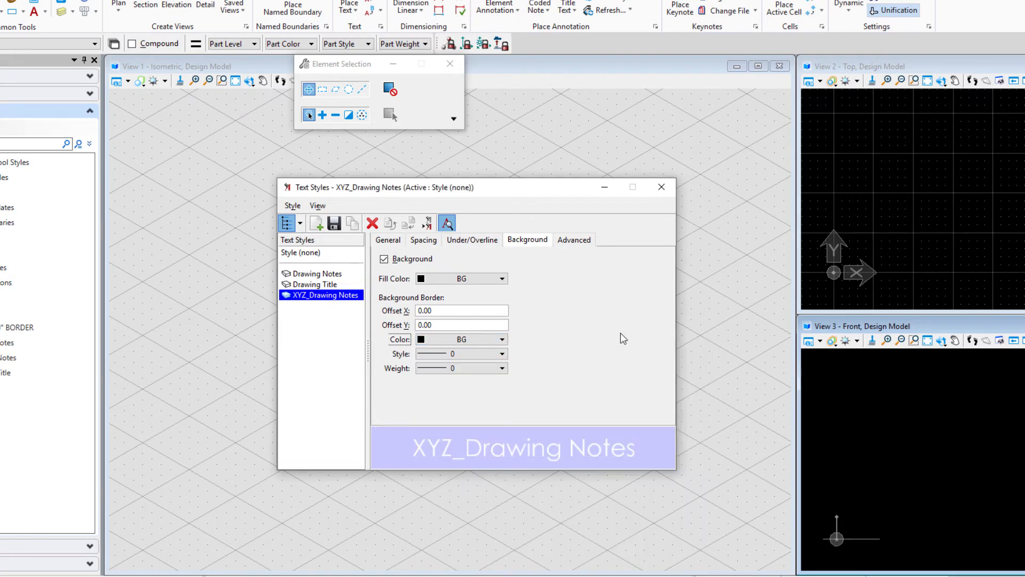
{"action": "mouse_move", "coordinate": [436, 313]}
{"action": "type", "text": "0.01"}
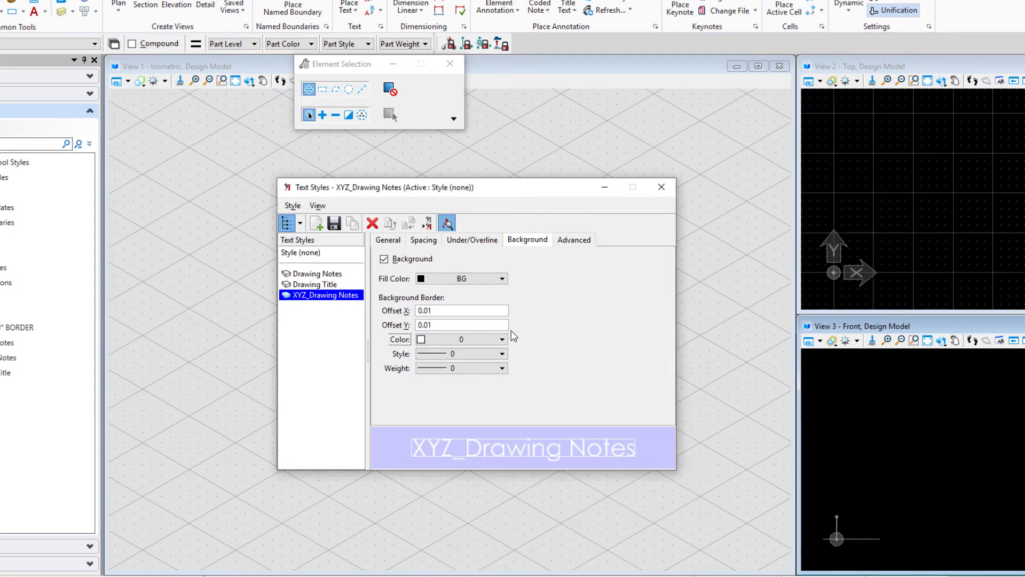
{"action": "left_click", "coordinate": [461, 310]}
{"action": "type", "text": "0.1"}
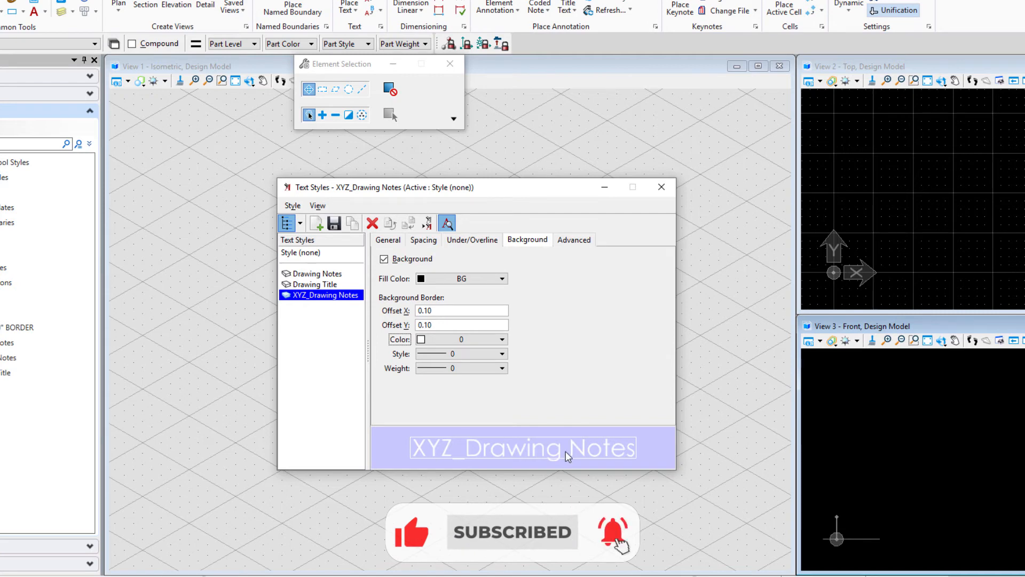
{"action": "left_click", "coordinate": [502, 340]}
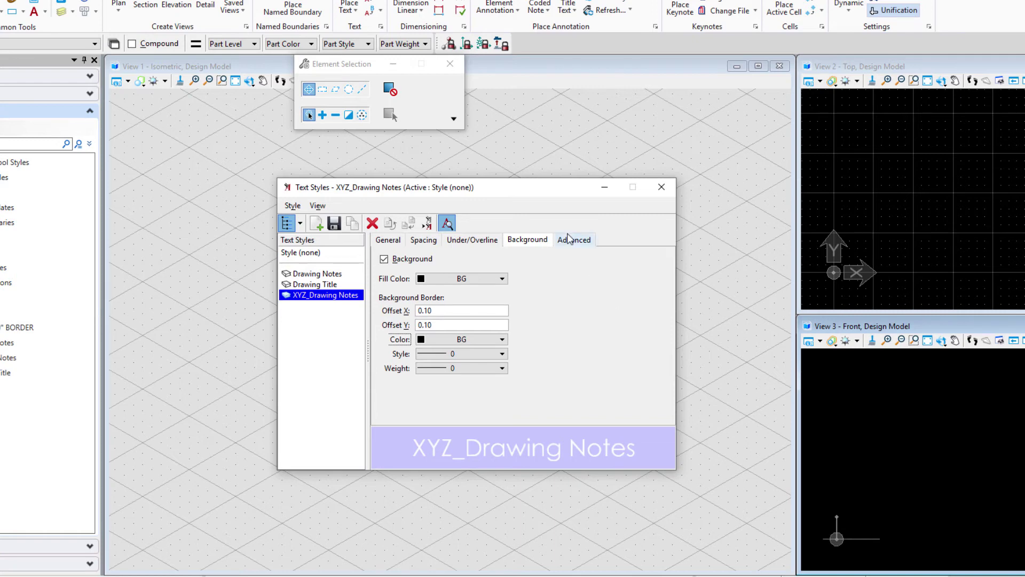
Step: Save XYZ_Drawing Notes, then copy Drawing Title and rename the copy XYZ_Drawing Title
{"action": "left_click", "coordinate": [333, 223]}
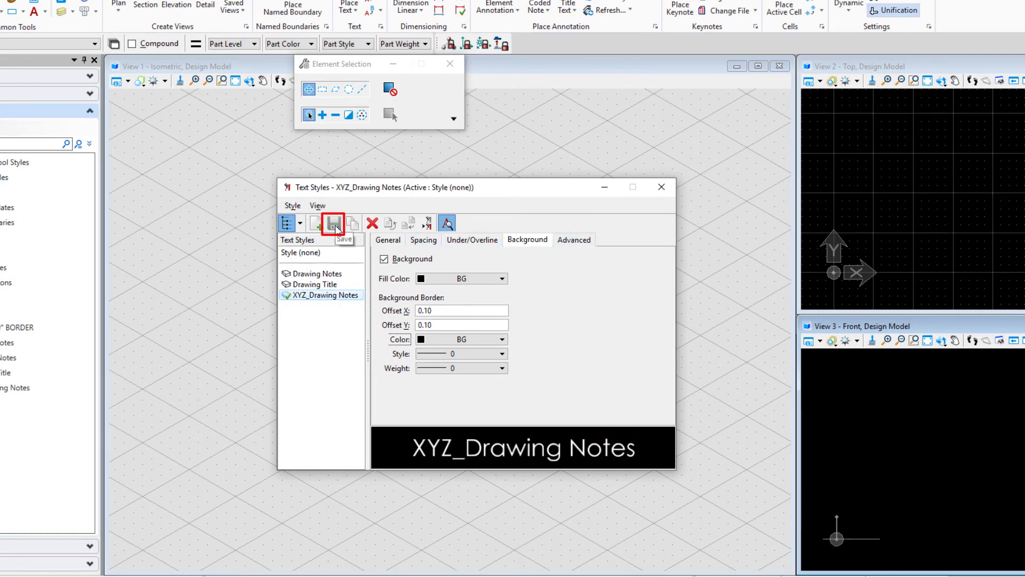
{"action": "right_click", "coordinate": [314, 284]}
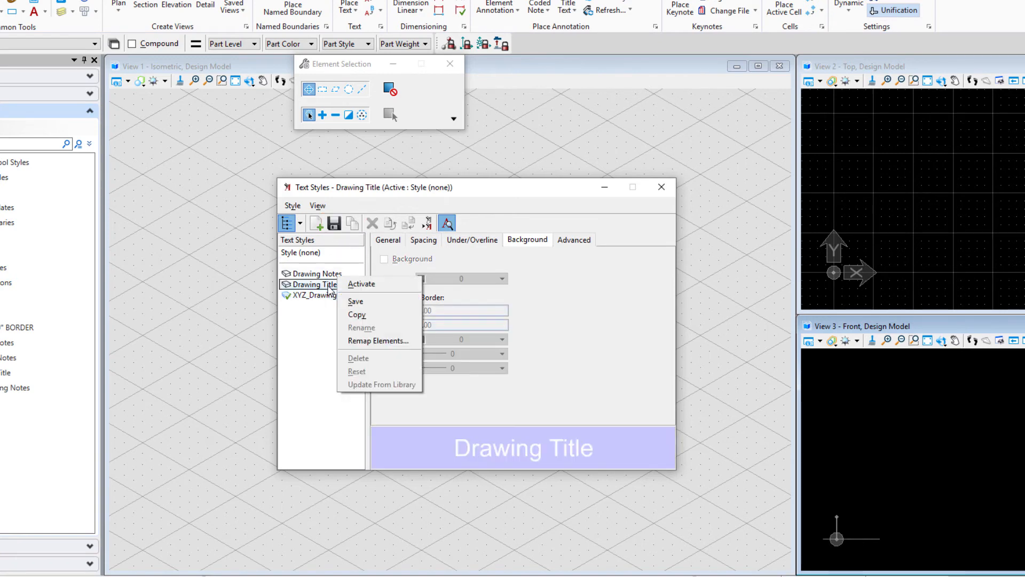
{"action": "left_click", "coordinate": [357, 314]}
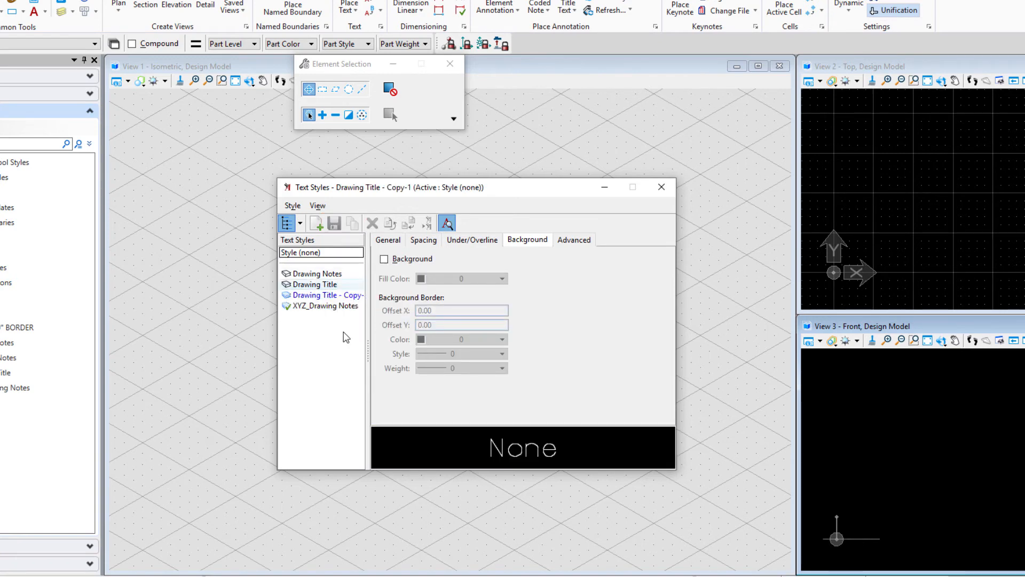
{"action": "left_click", "coordinate": [324, 294]}
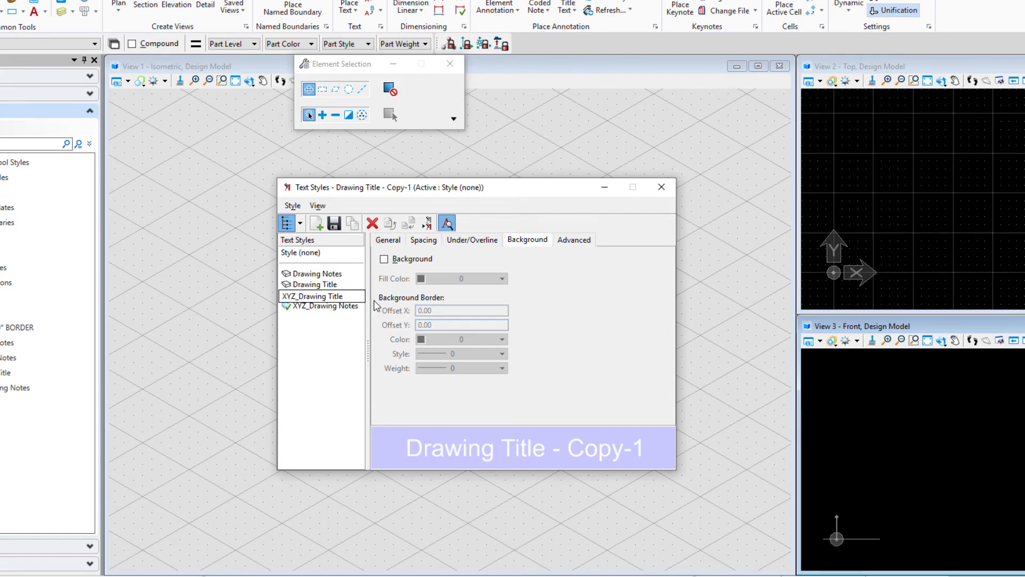
{"action": "left_click", "coordinate": [322, 305]}
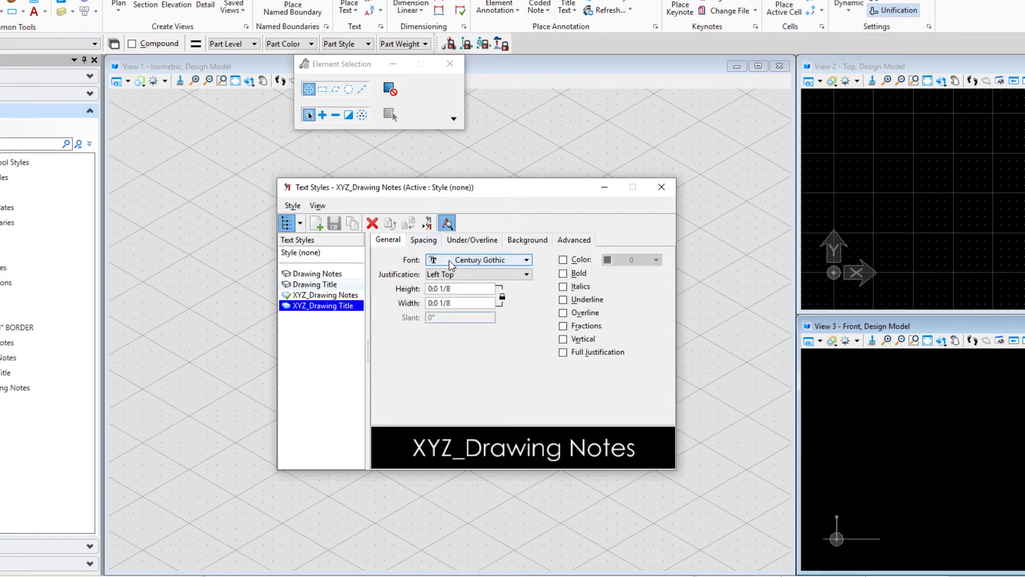
{"action": "left_click", "coordinate": [320, 306]}
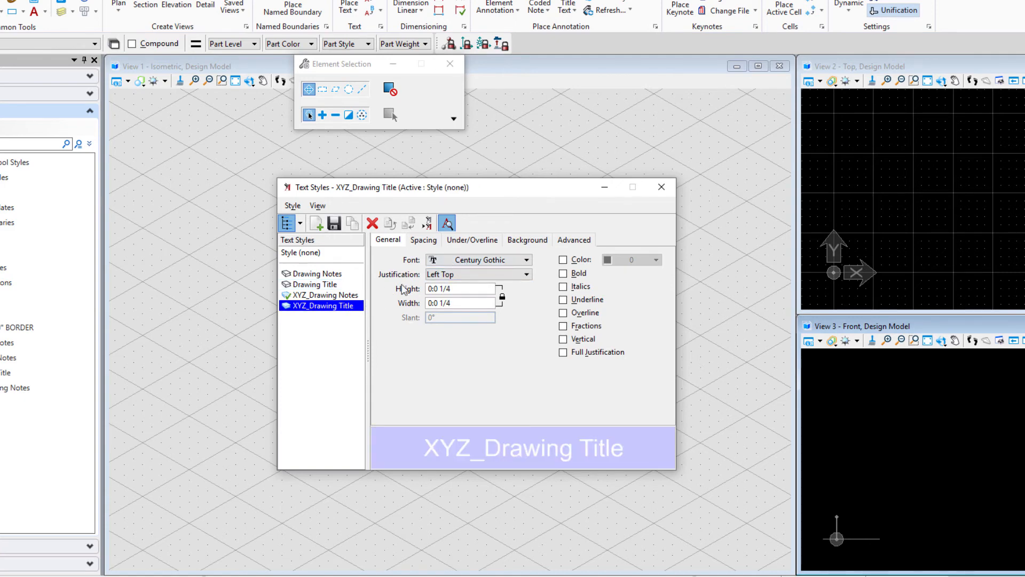
Step: Give XYZ_Drawing Title Century Gothic font, Left Bottom justification and bold, reviewing spacing and under/overline
{"action": "left_click", "coordinate": [524, 260]}
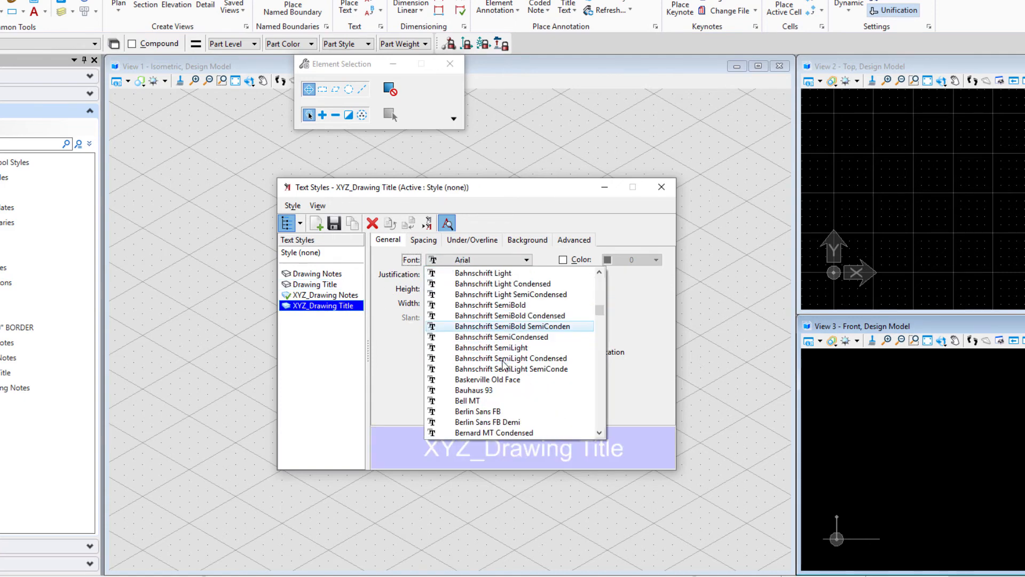
{"action": "scroll", "scroll_direction": "down", "scroll_amount": 3}
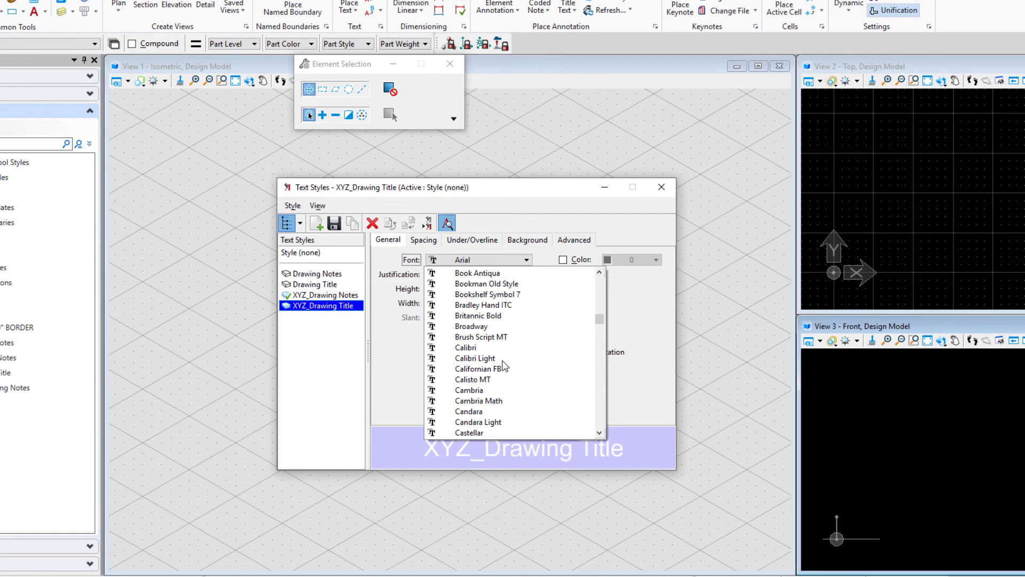
{"action": "scroll", "scroll_direction": "down", "scroll_amount": 3}
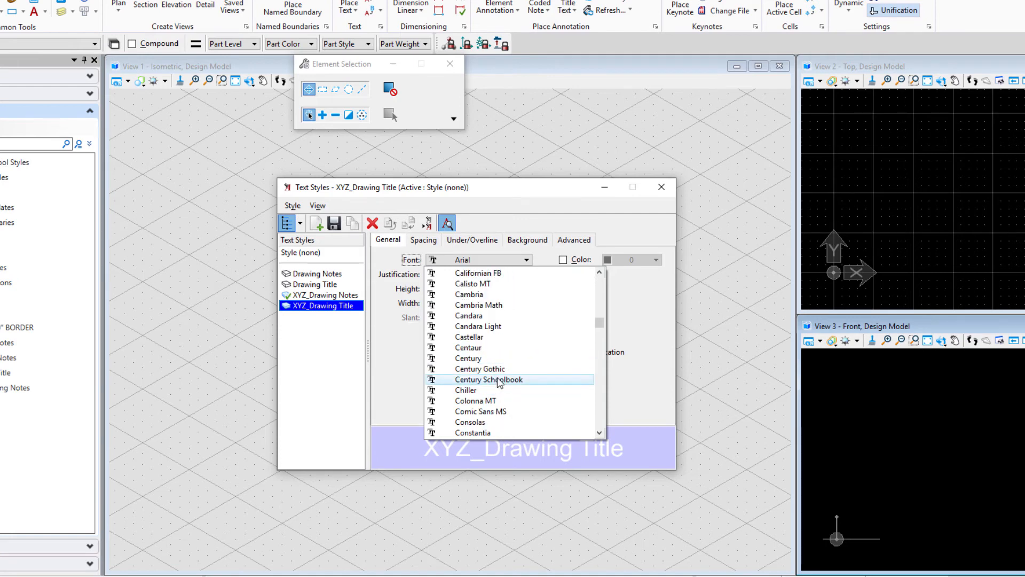
{"action": "left_click", "coordinate": [480, 368]}
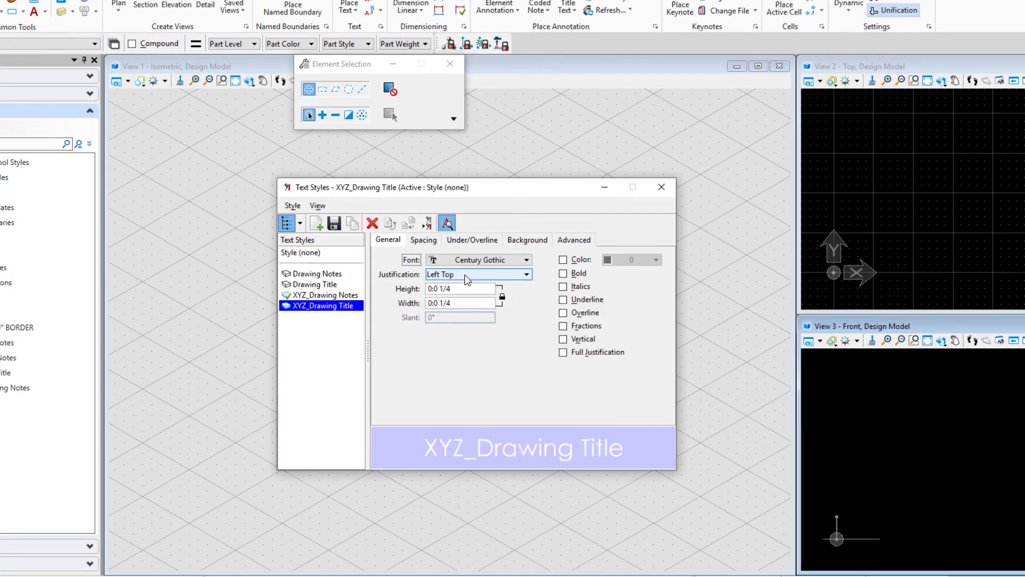
{"action": "left_click", "coordinate": [525, 273]}
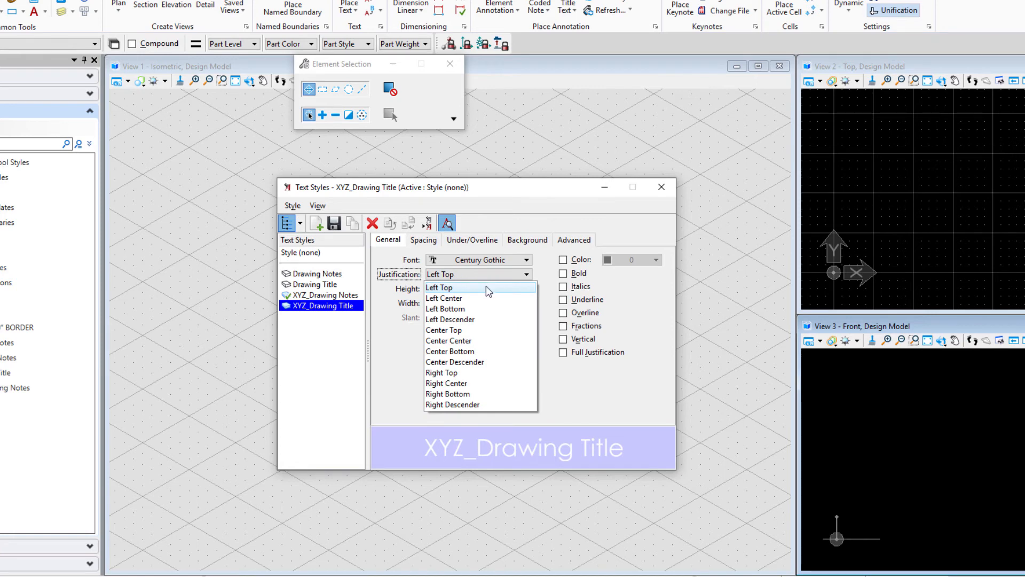
{"action": "mouse_move", "coordinate": [480, 308]}
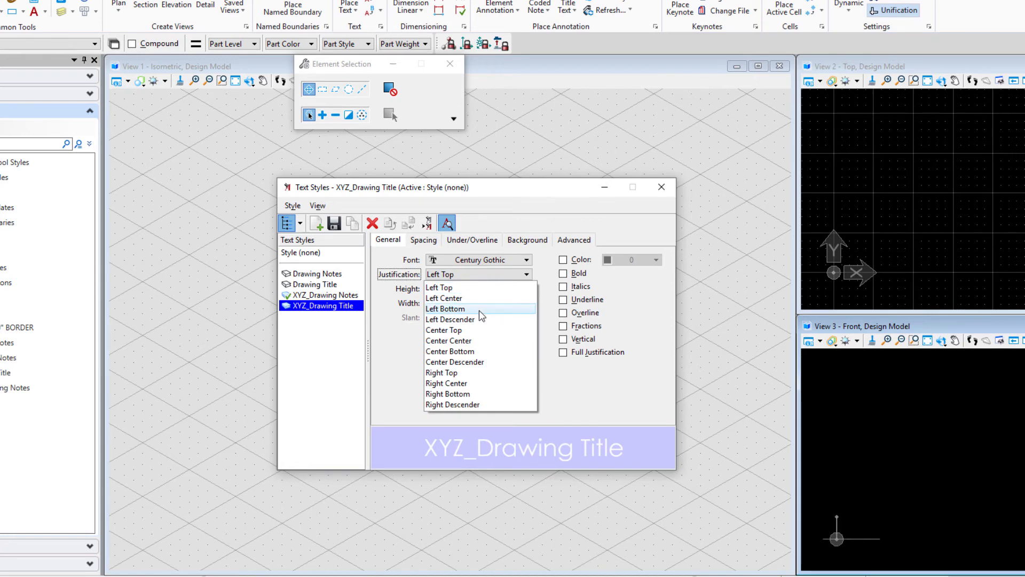
{"action": "left_click", "coordinate": [446, 309]}
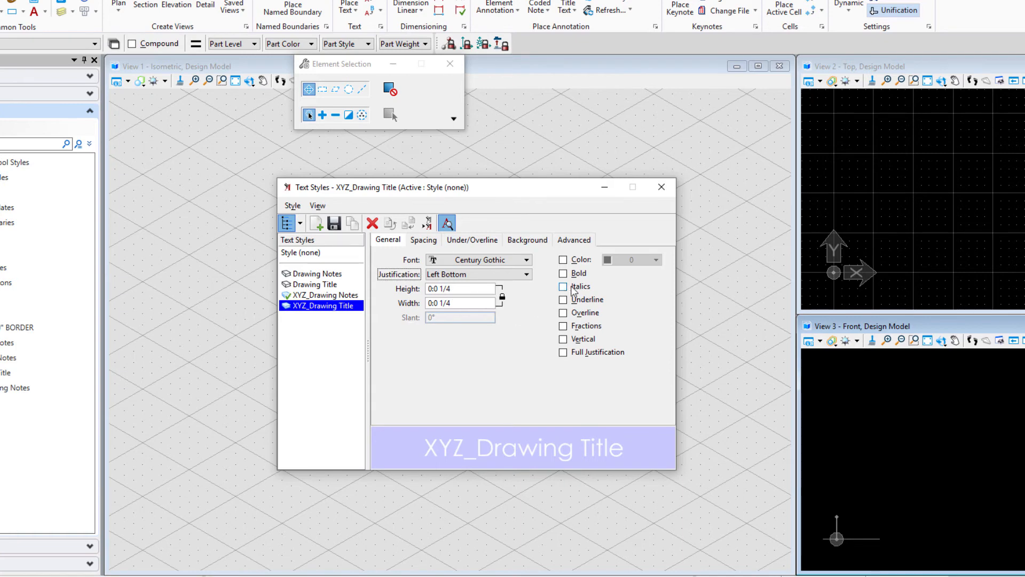
{"action": "left_click", "coordinate": [562, 273]}
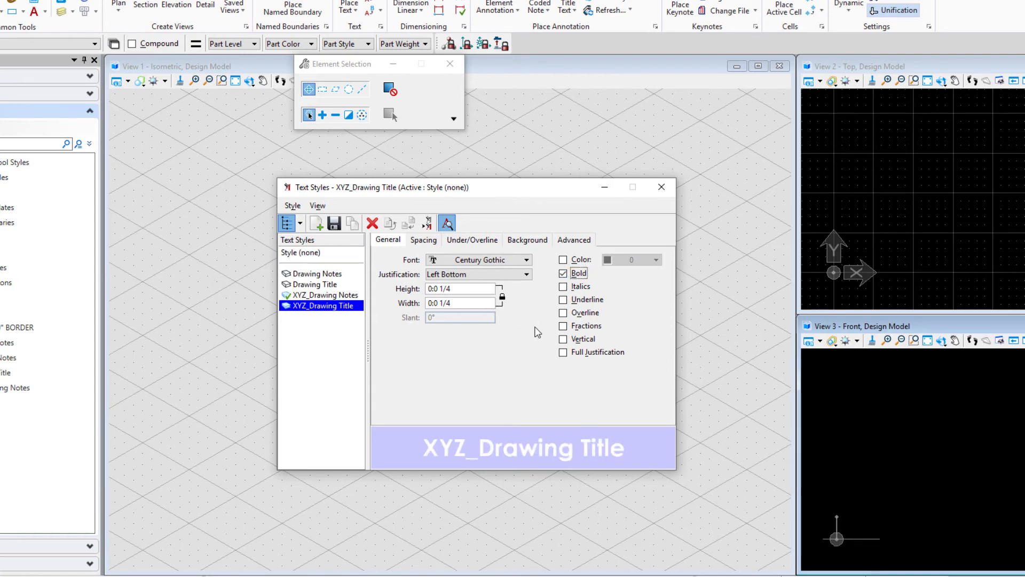
{"action": "left_click", "coordinate": [423, 239]}
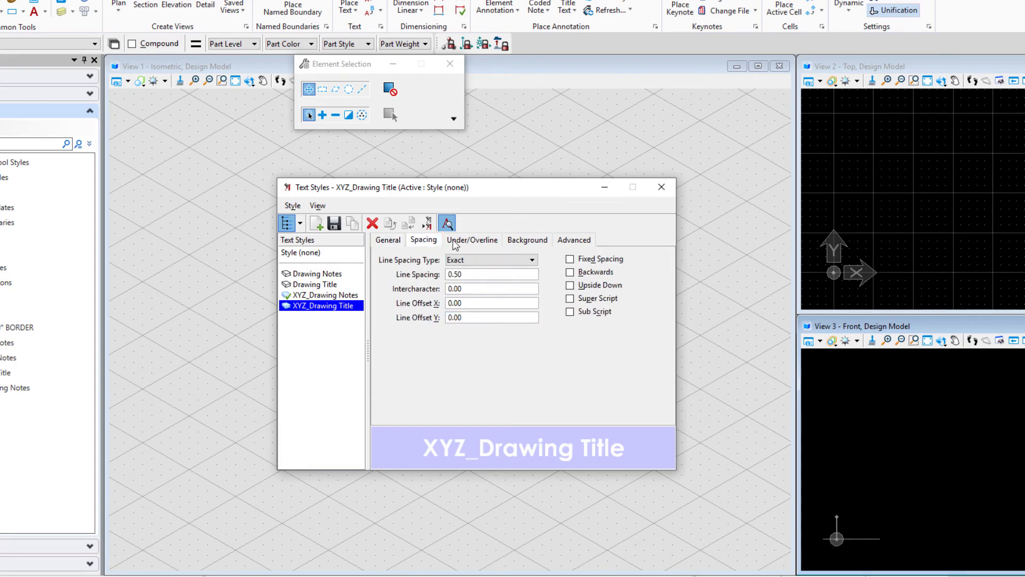
{"action": "left_click", "coordinate": [472, 239]}
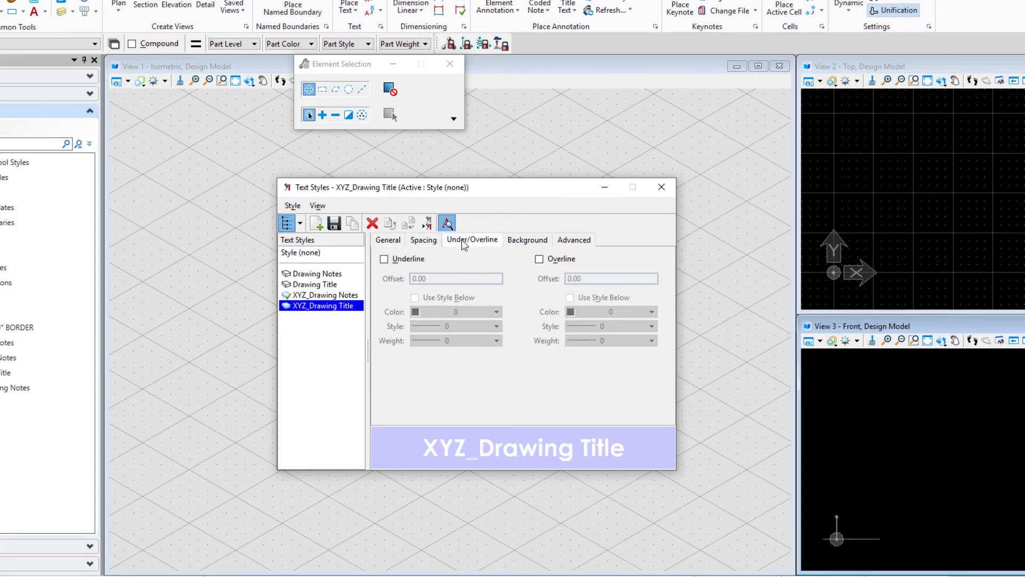
Step: Review the background settings, then inspect the Dimension Styles manager and close it
{"action": "left_click", "coordinate": [528, 239]}
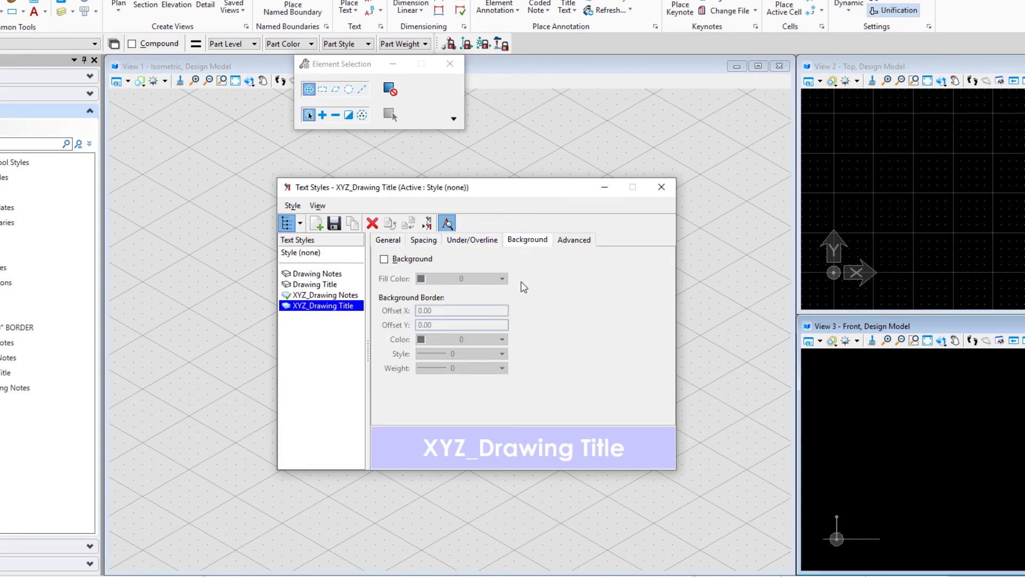
{"action": "mouse_move", "coordinate": [504, 391]}
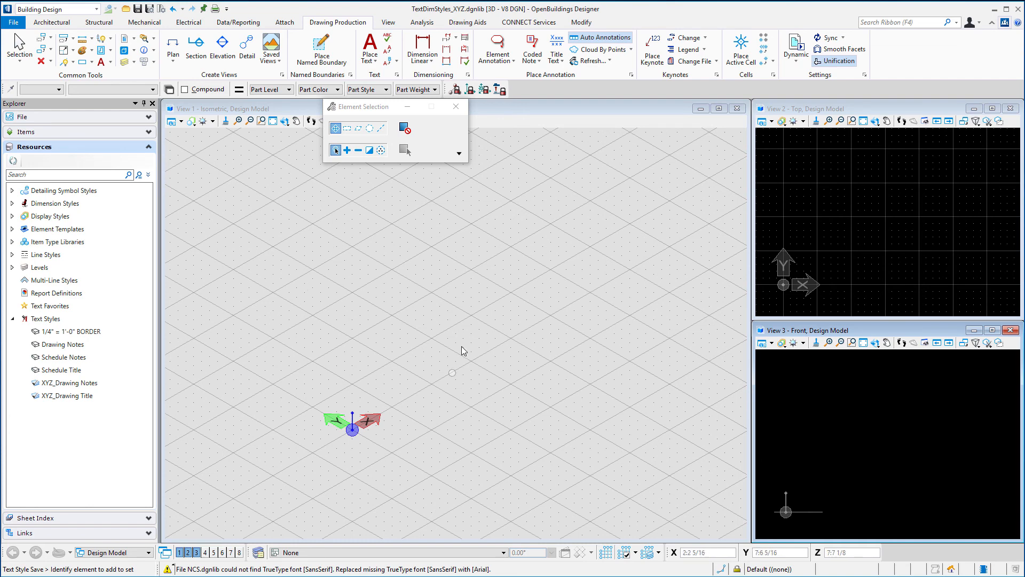
{"action": "mouse_move", "coordinate": [404, 297]}
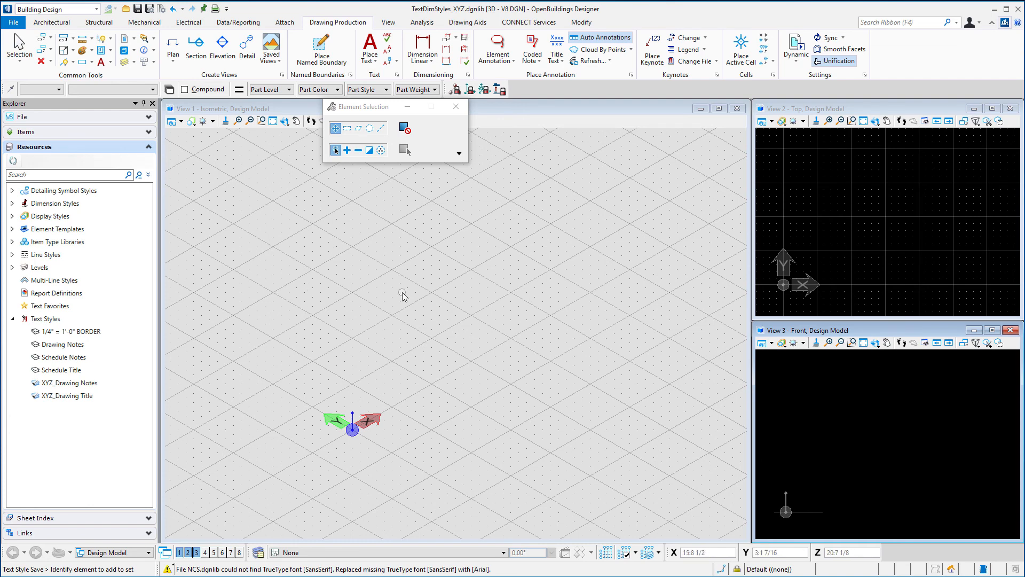
{"action": "mouse_move", "coordinate": [302, 301]}
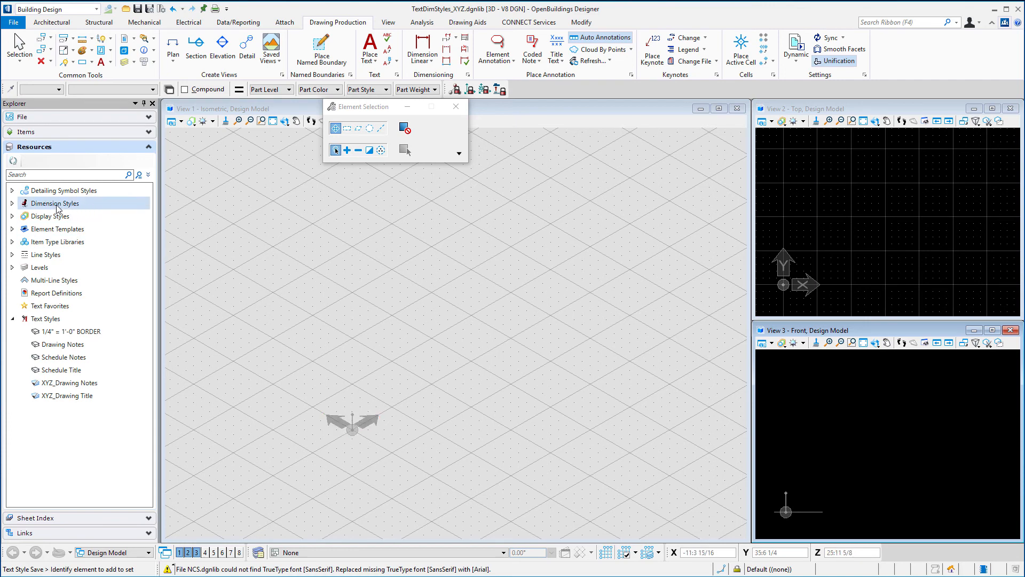
{"action": "right_click", "coordinate": [55, 202]}
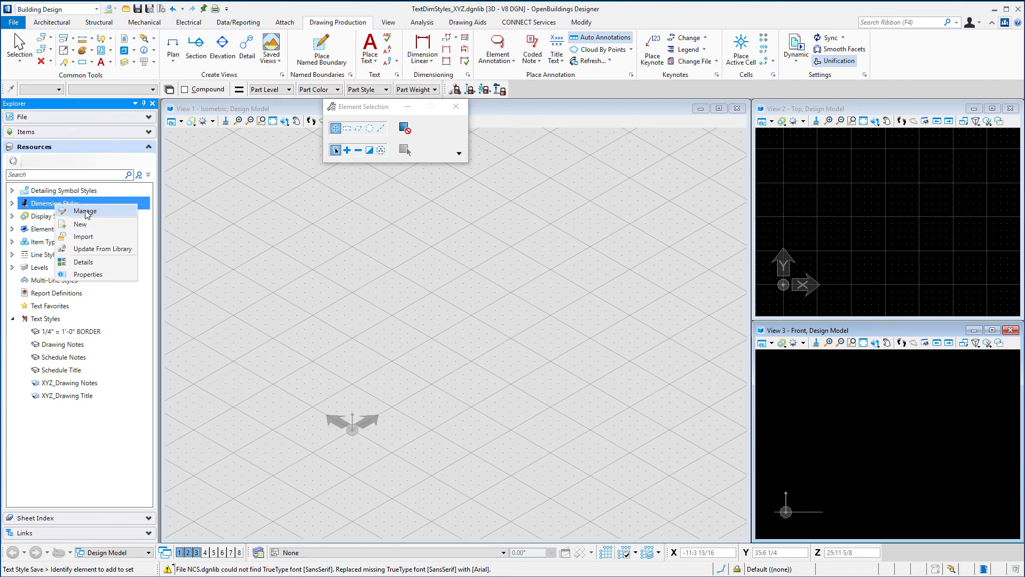
{"action": "left_click", "coordinate": [84, 211]}
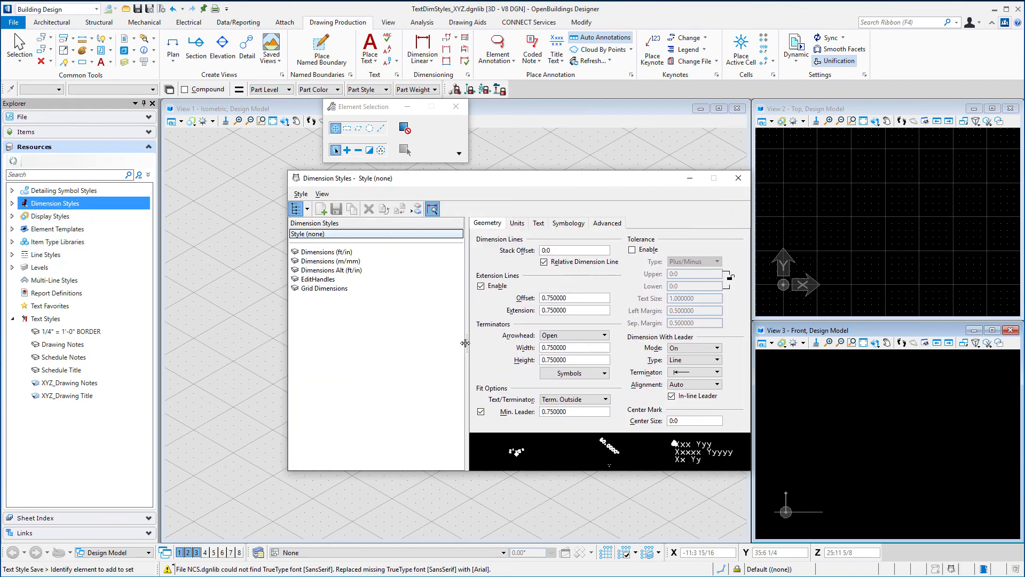
{"action": "left_click", "coordinate": [326, 251]}
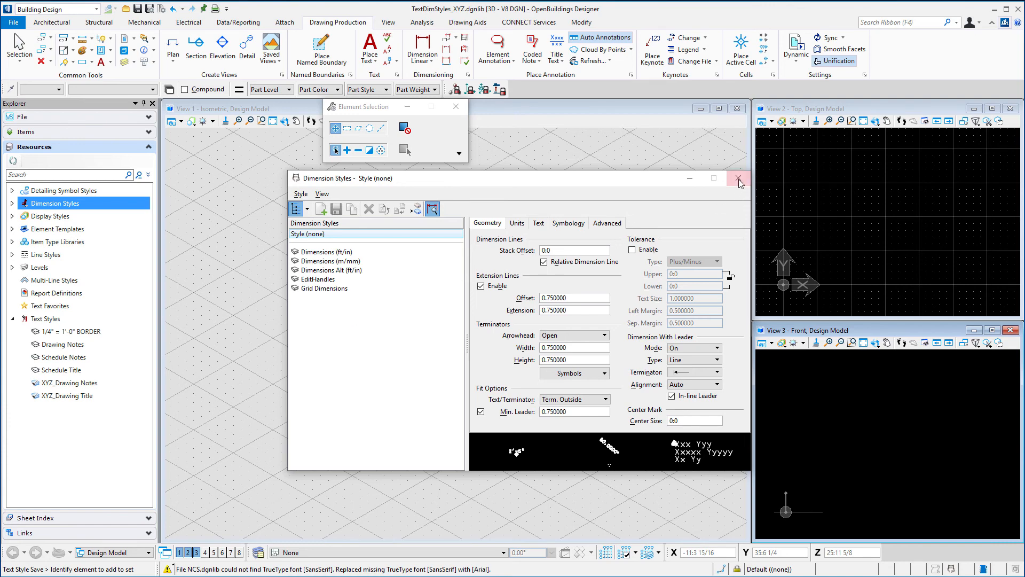
{"action": "left_click", "coordinate": [737, 179]}
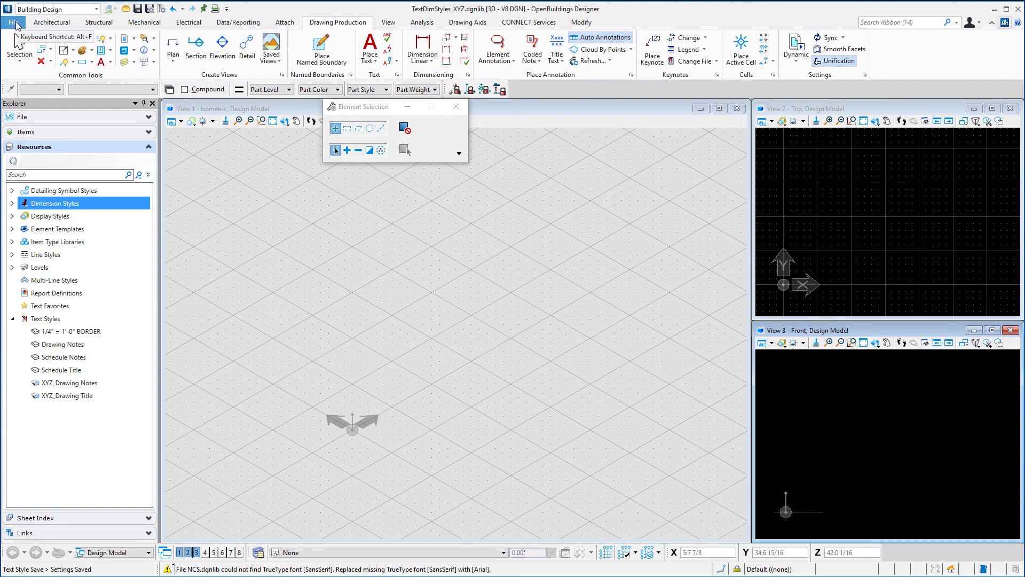
Step: Close the dgnlib and open Empty.dgn from the Designs folder
{"action": "left_click", "coordinate": [11, 22]}
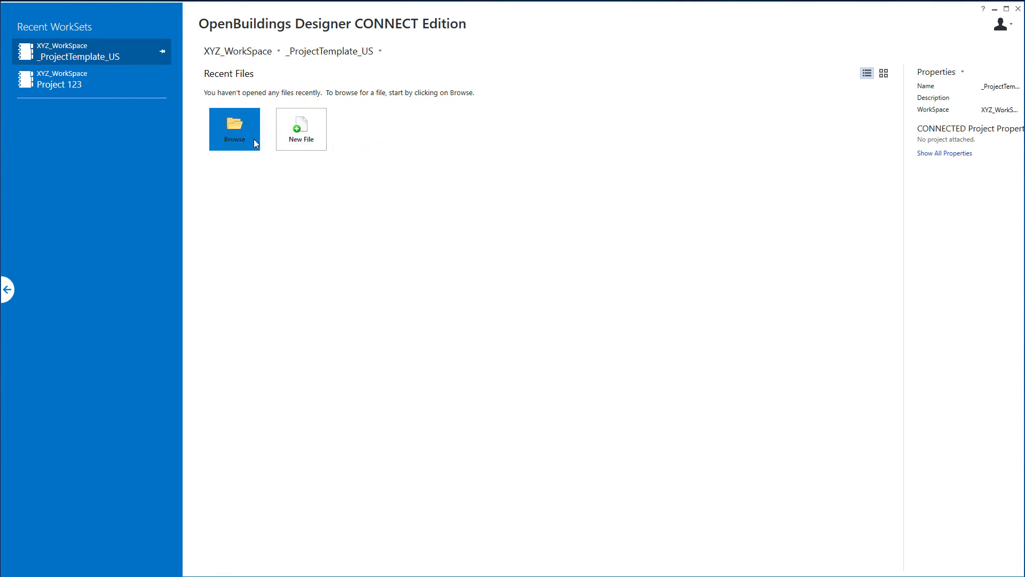
{"action": "left_click", "coordinate": [235, 128]}
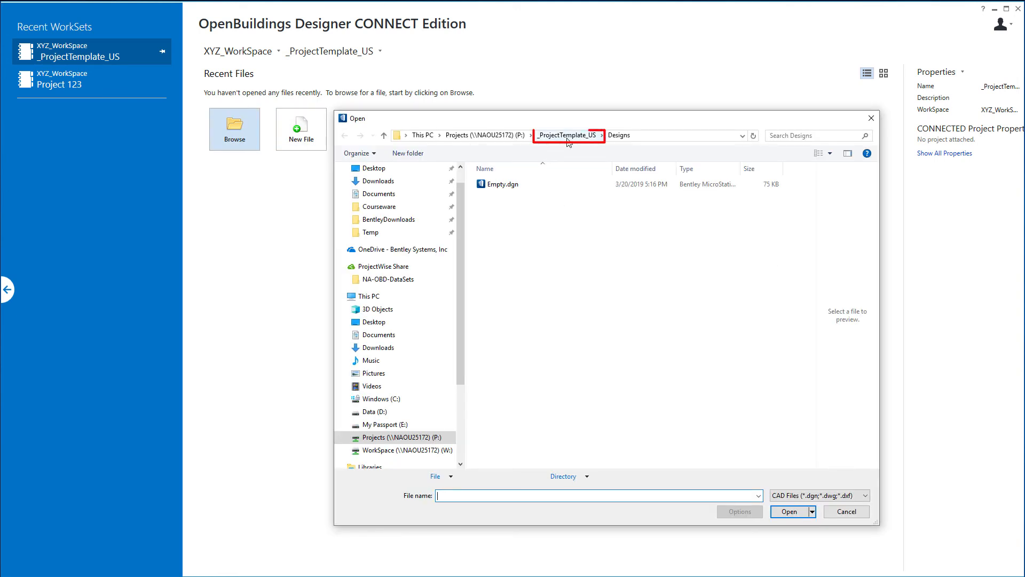
{"action": "left_click", "coordinate": [502, 184]}
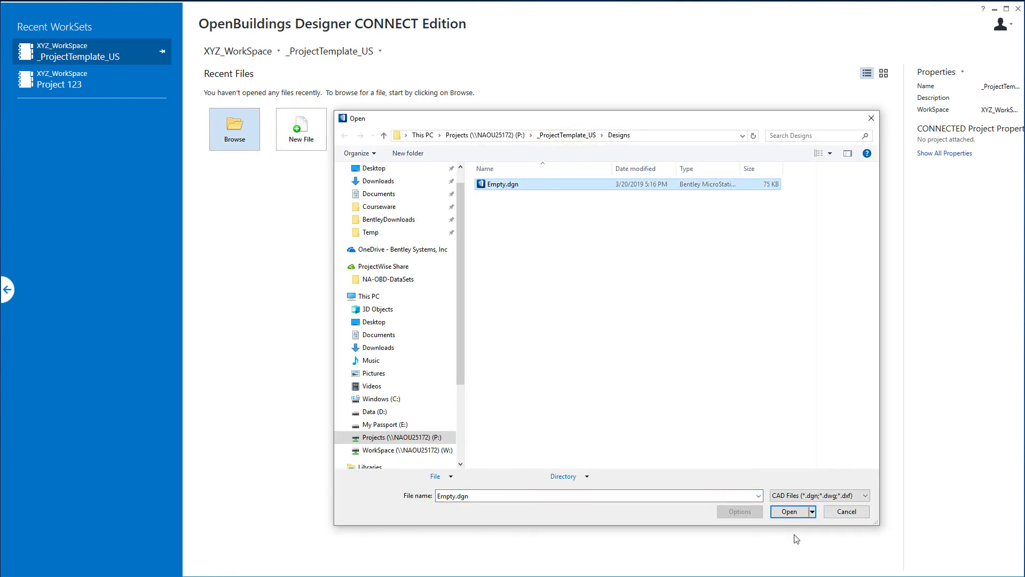
{"action": "left_click", "coordinate": [790, 511]}
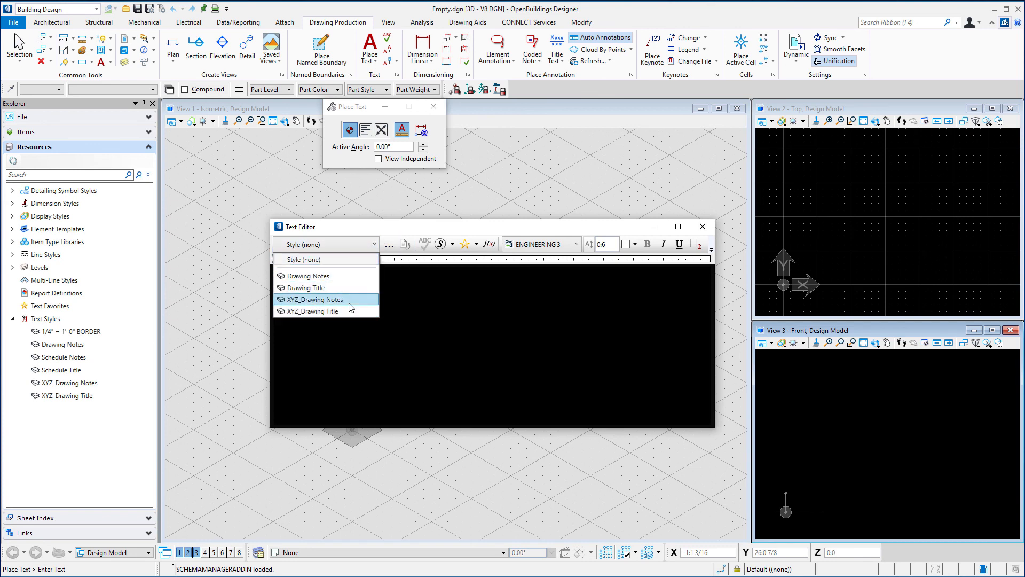
Step: Choose the XYZ_Drawing Title style and write DRAWING TITLE in the Text Editor
{"action": "left_click", "coordinate": [314, 311]}
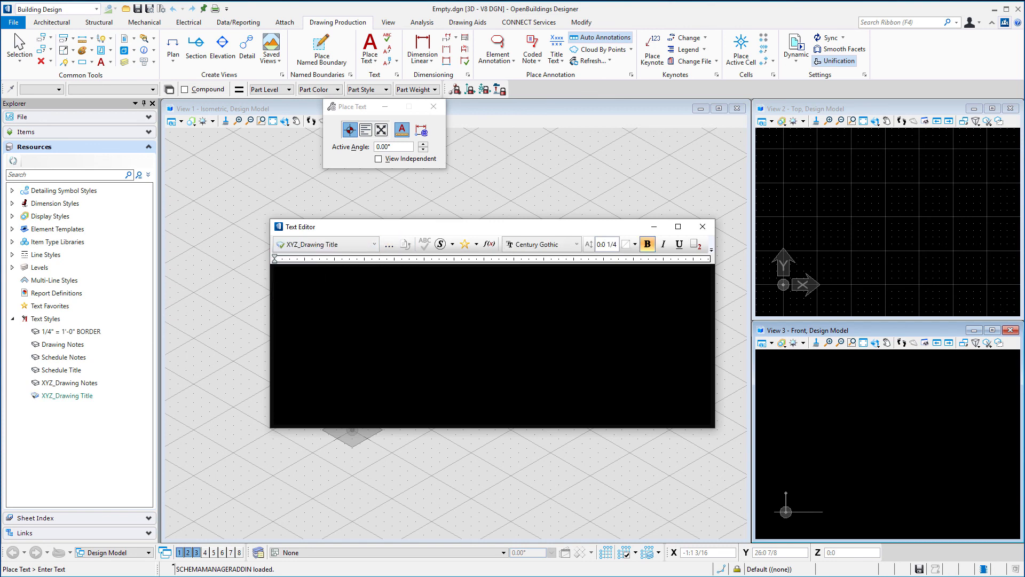
{"action": "type", "text": "DRAW"}
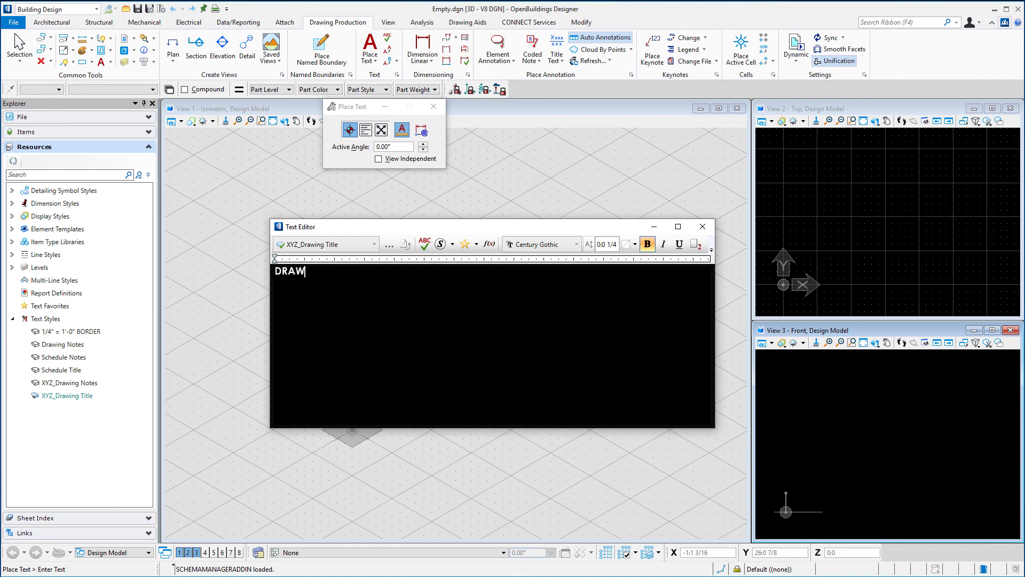
{"action": "type", "text": "ING"}
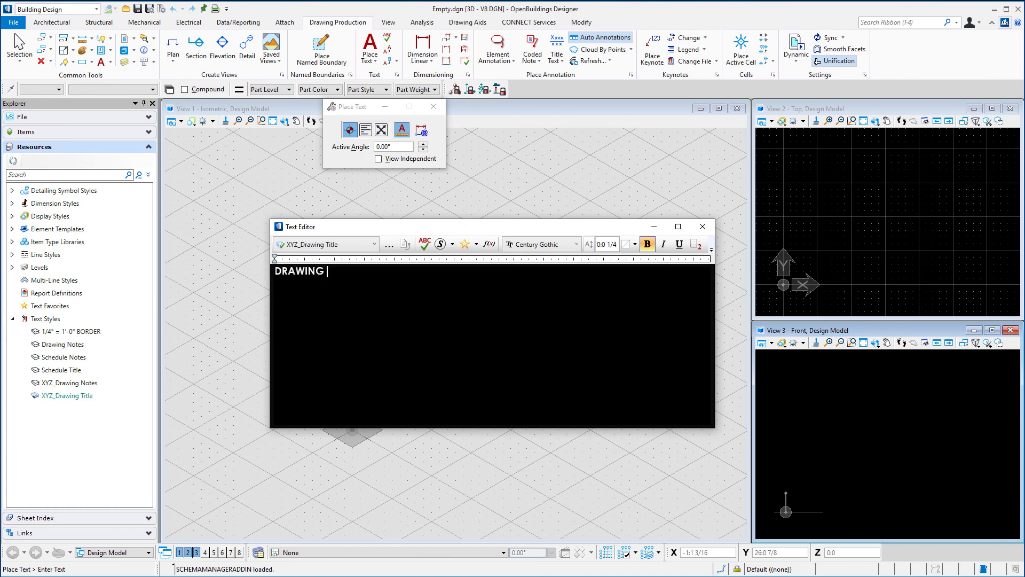
{"action": "type", "text": "TITLE"}
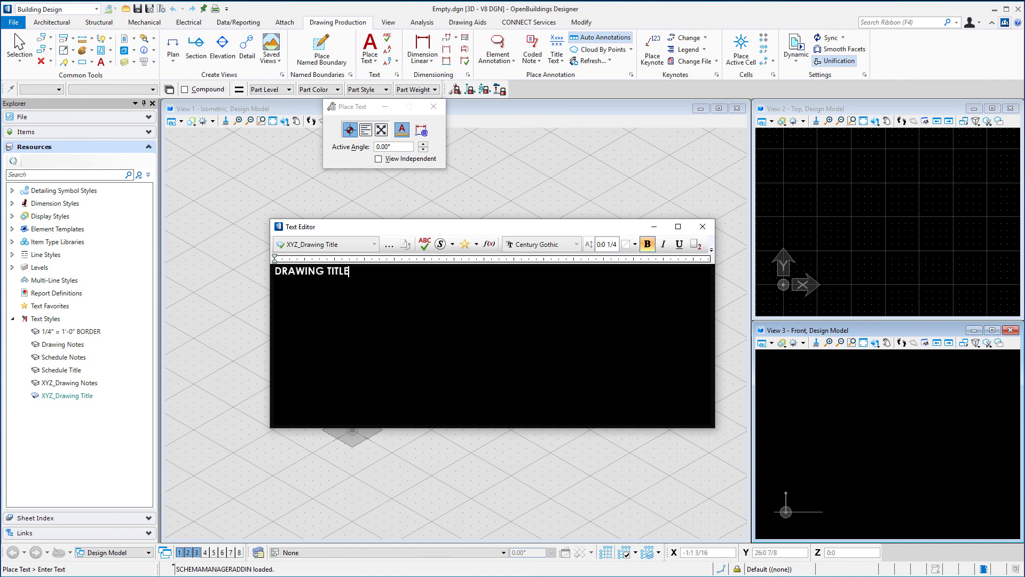